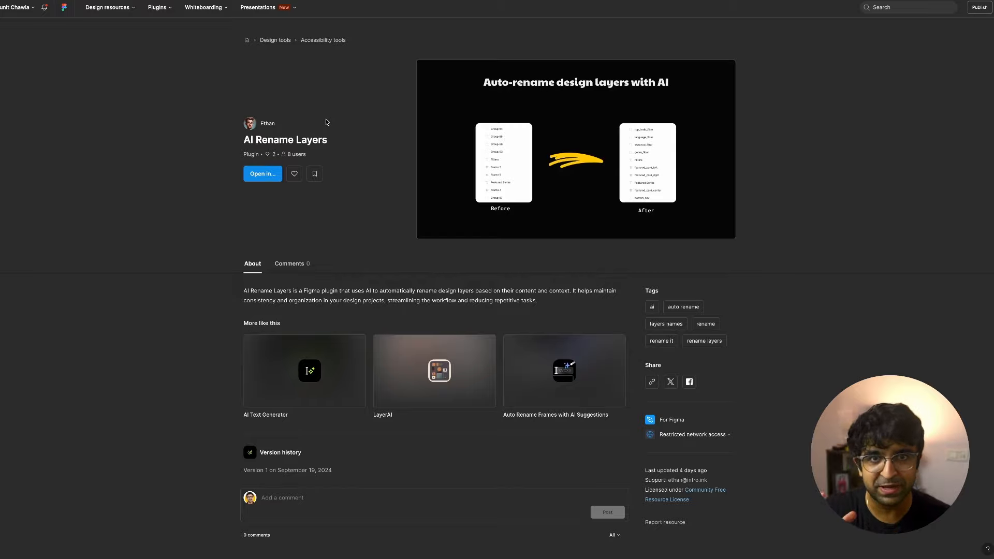
mouse_move(343, 230)
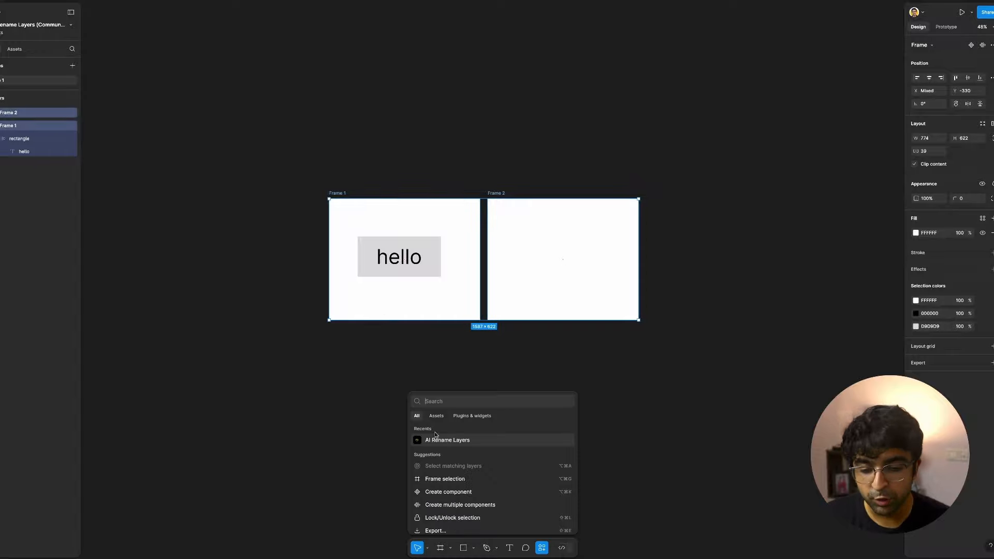
- Run the AI Rename Layers plugin on the selected Frame 1 and Frame 2
left_click(447, 440)
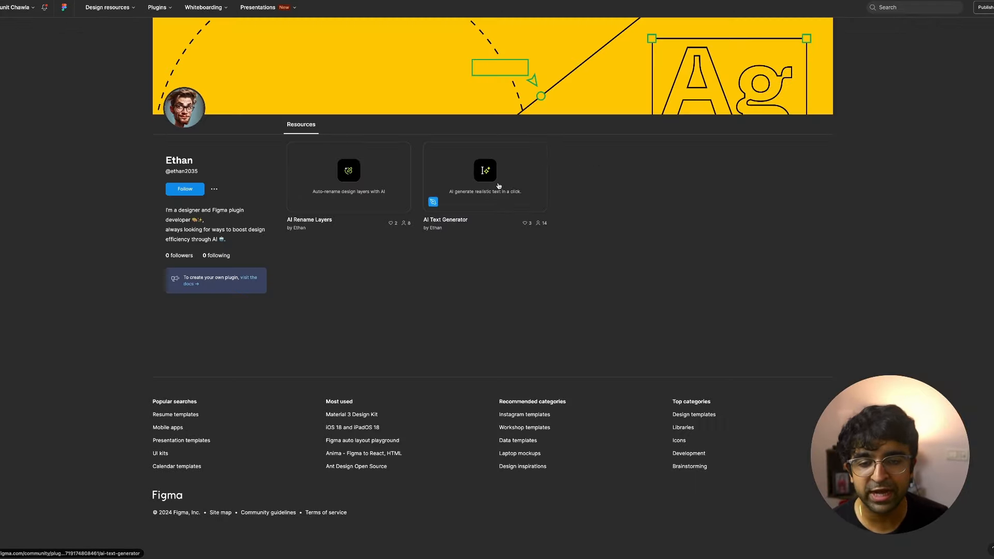
- Open the AI Text Generator plugin card from Ethan's Resources tab
left_click(485, 176)
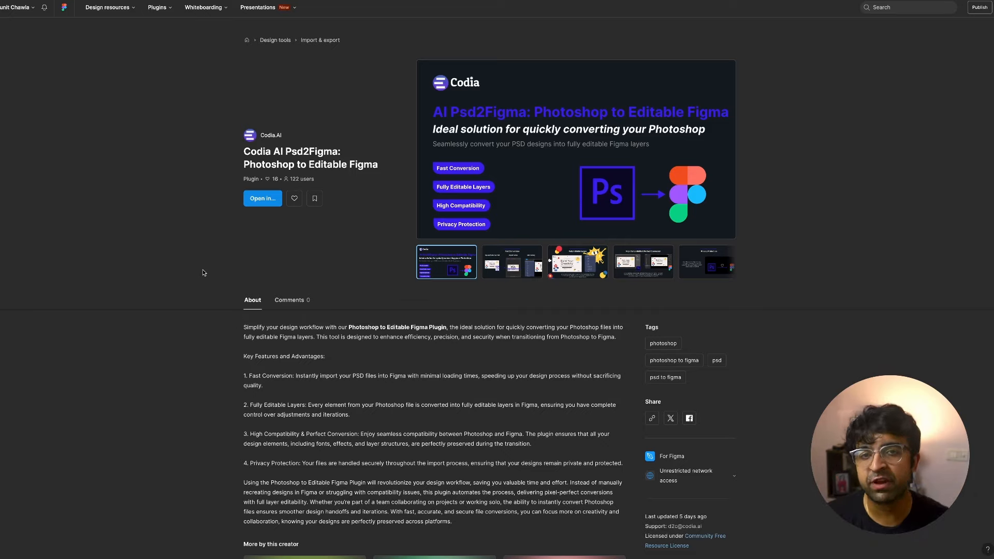
mouse_move(357, 292)
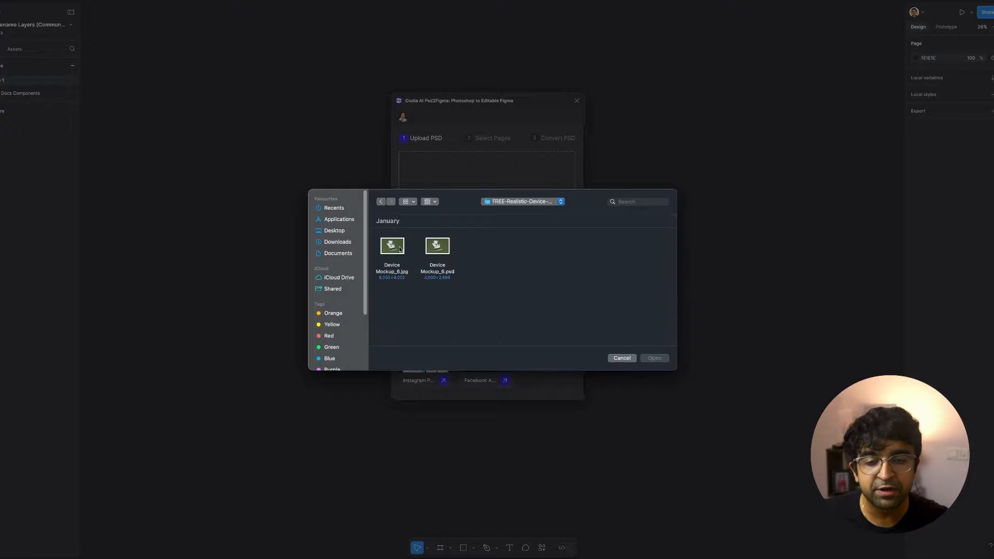
- Upload Device Mockup_B.psd to the Codia Psd2Figma plugin for conversion
left_click(437, 246)
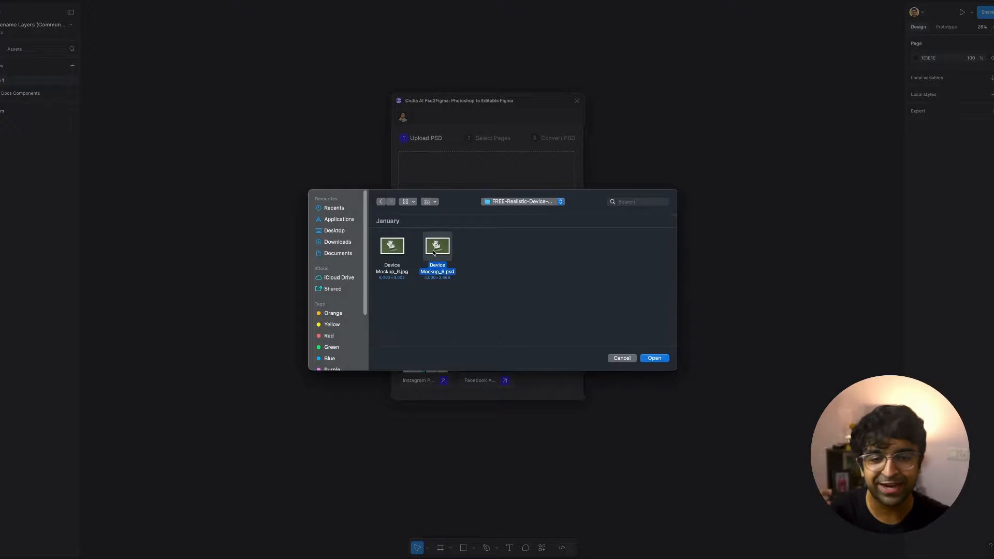
mouse_move(609, 336)
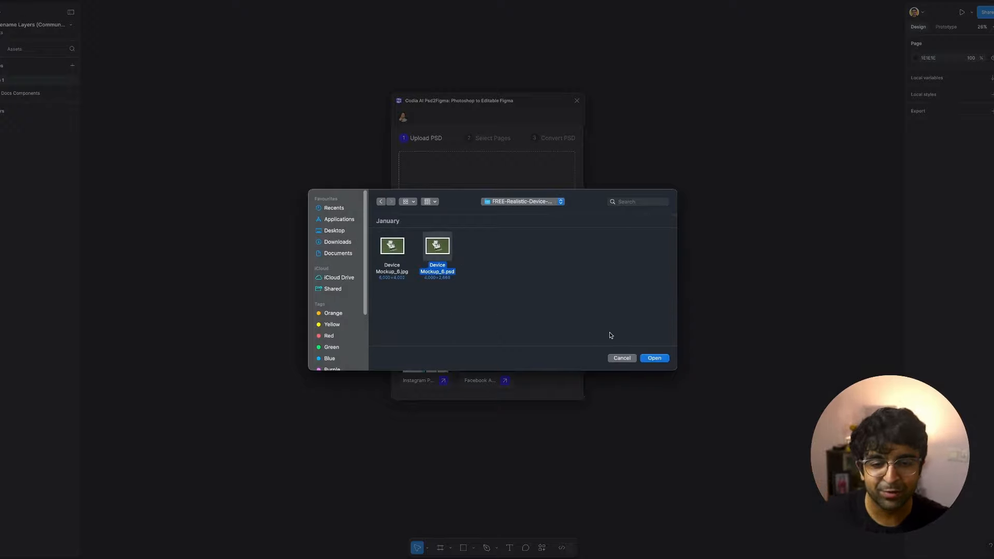
left_click(653, 358)
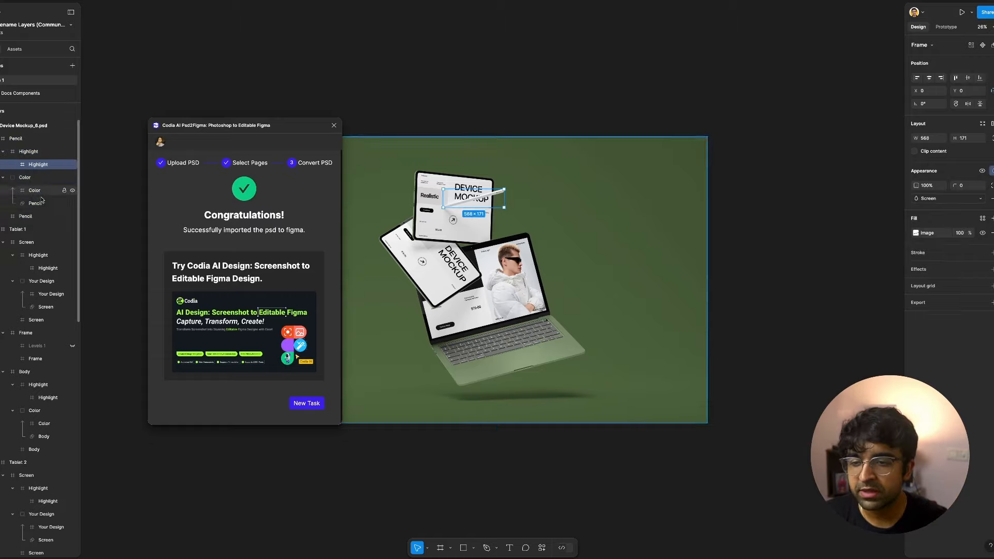
- Select the mockup's Pencil then Color layer and start editing the Color layer's fill
left_click(35, 203)
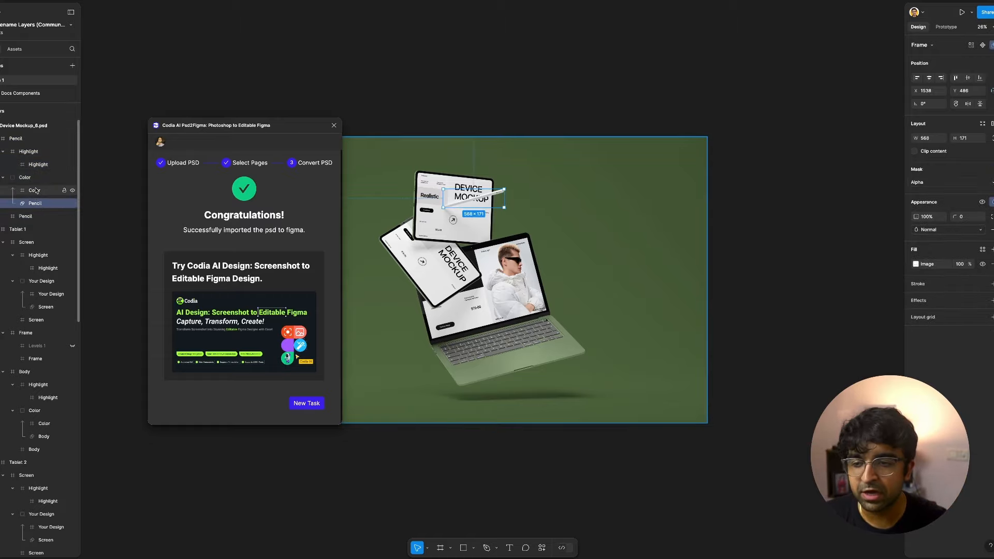
left_click(34, 191)
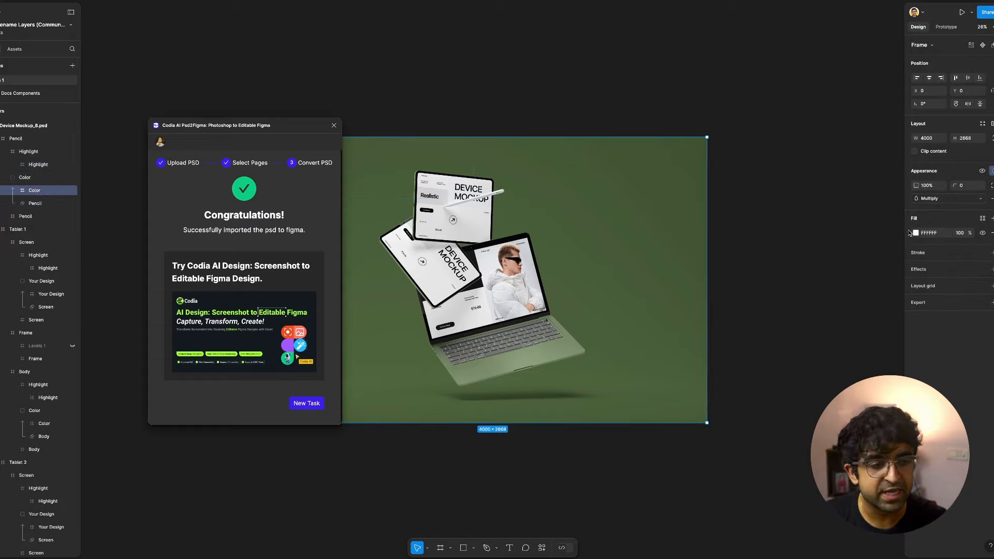
left_click(916, 233)
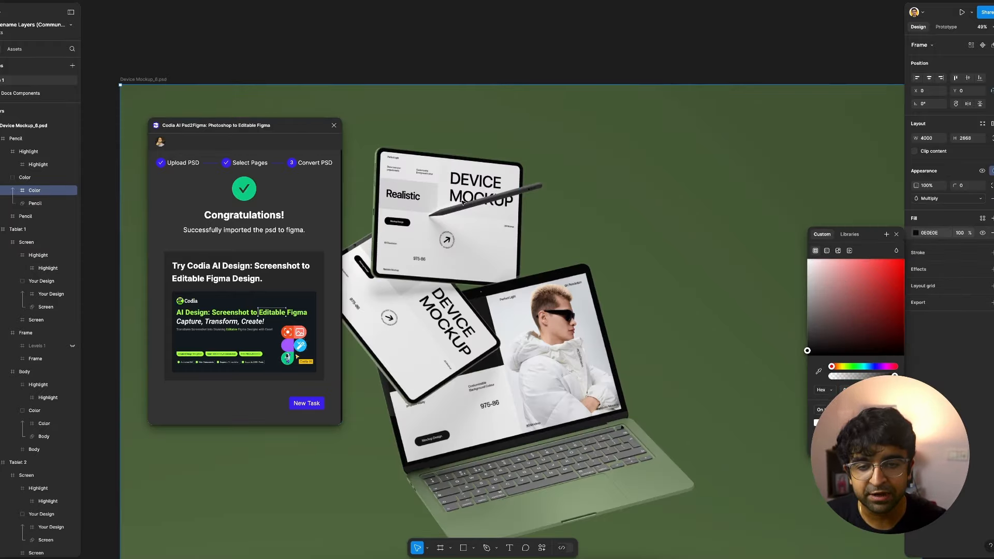
scroll("down", 3)
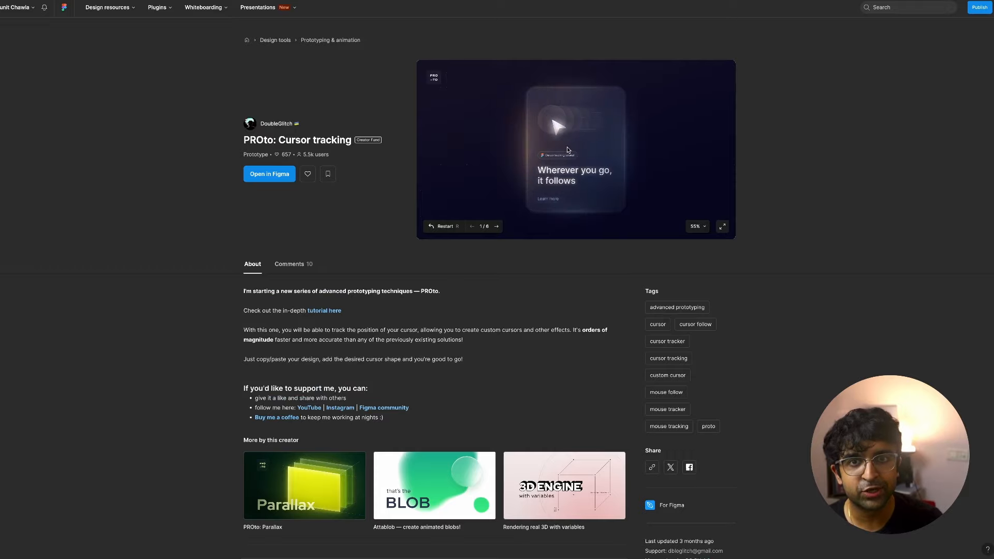
mouse_move(612, 97)
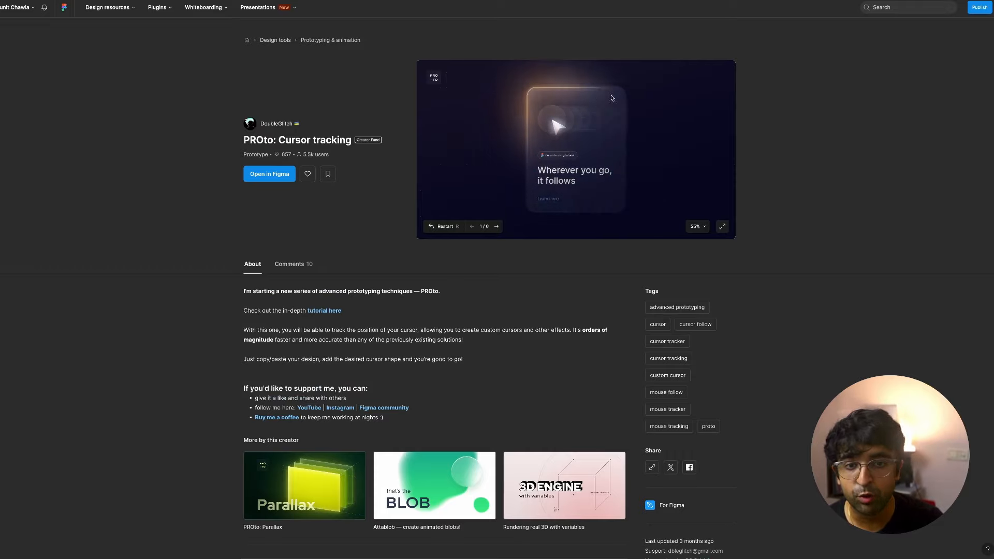
- Open DoubleGlitch's PROto: Parallax page from More by this creator
left_click(305, 484)
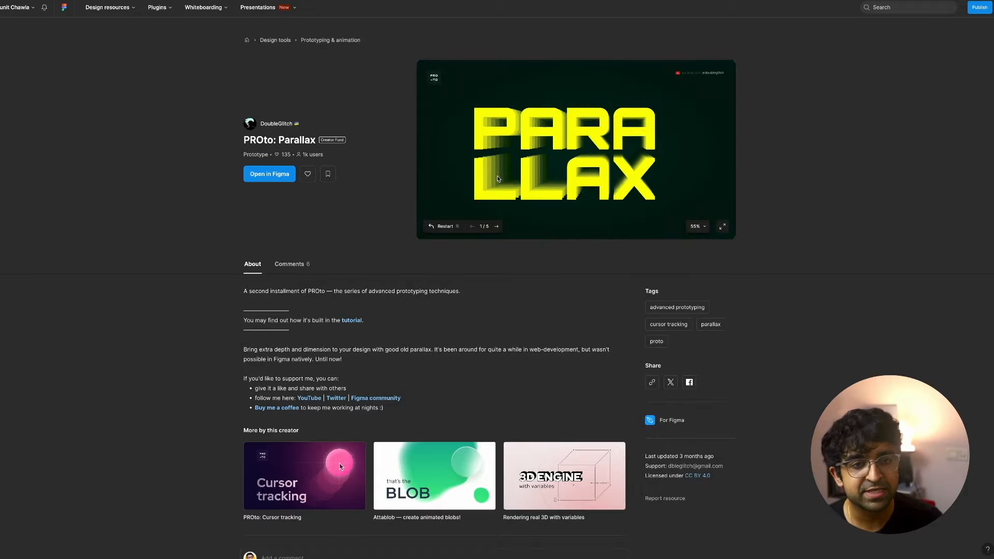
mouse_move(690, 137)
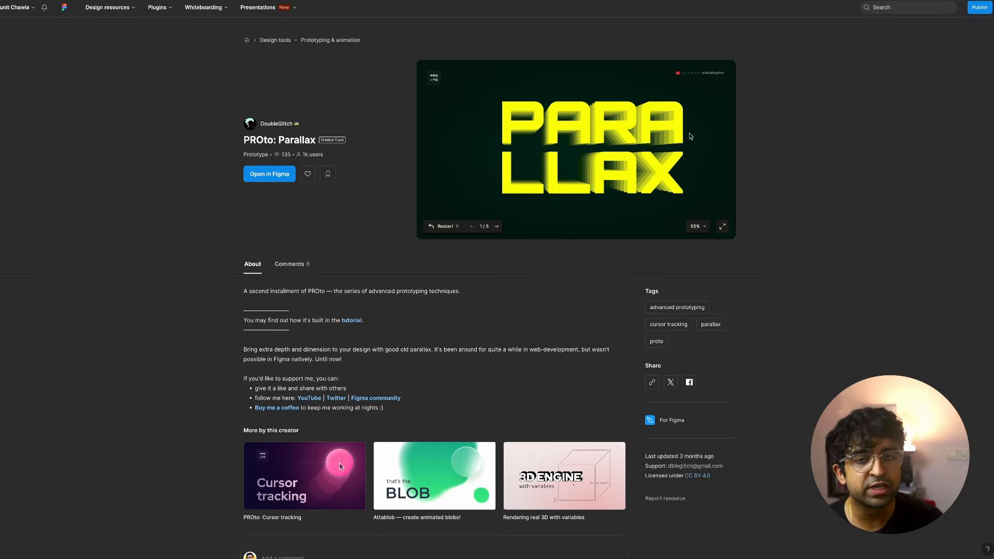
mouse_move(708, 186)
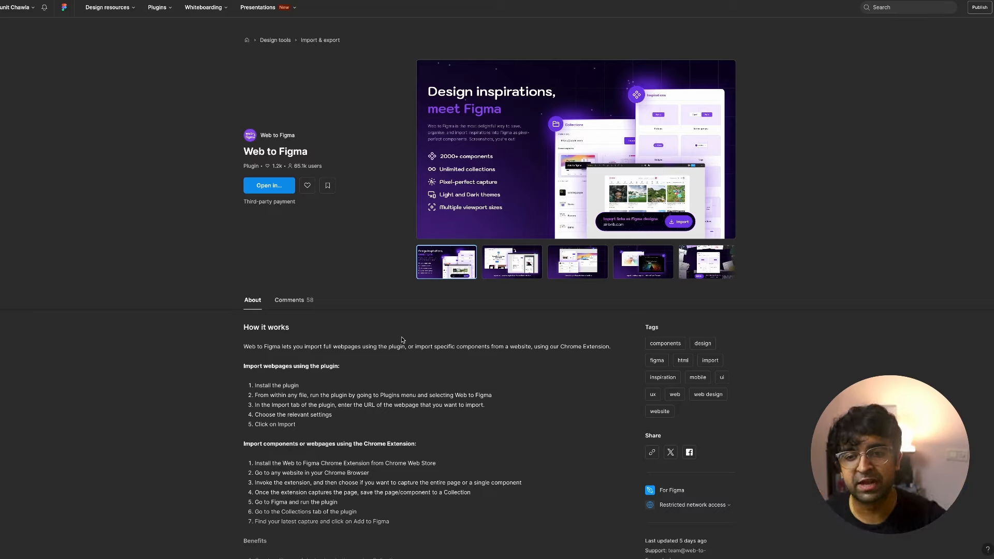
- Run the Web to Figma plugin in a design file via Open in…
left_click(268, 185)
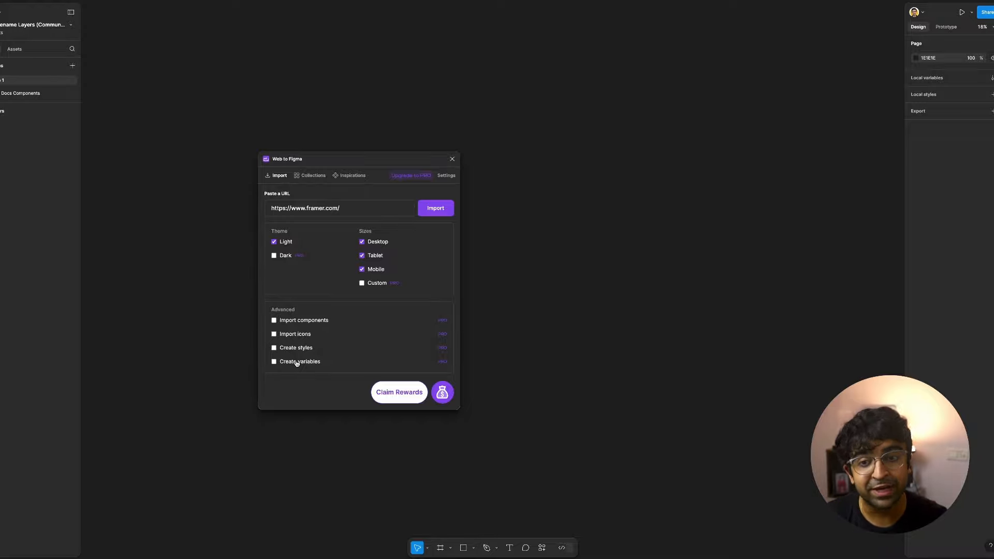
- Import the x.com page, choose a save collection, and move the plugin window aside
left_click(434, 208)
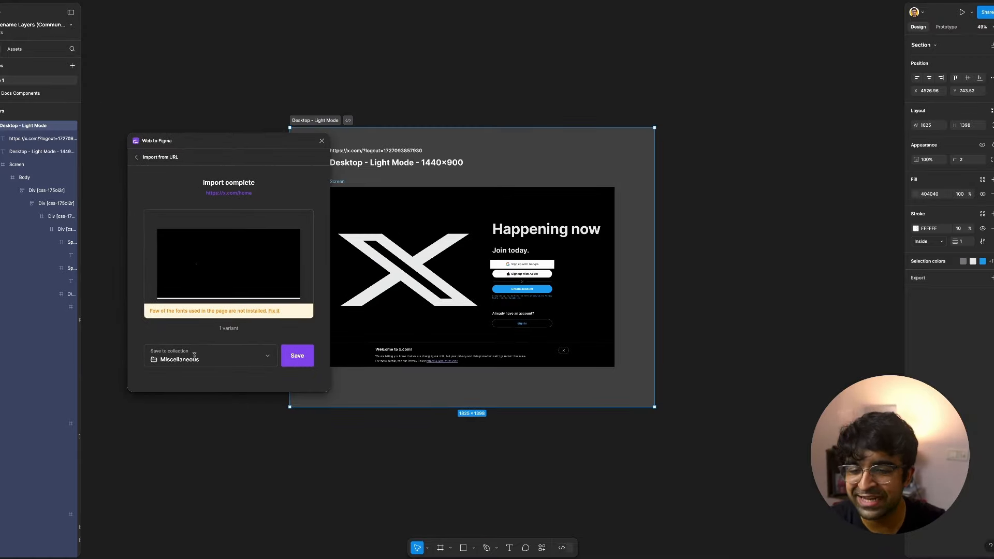
left_click(261, 355)
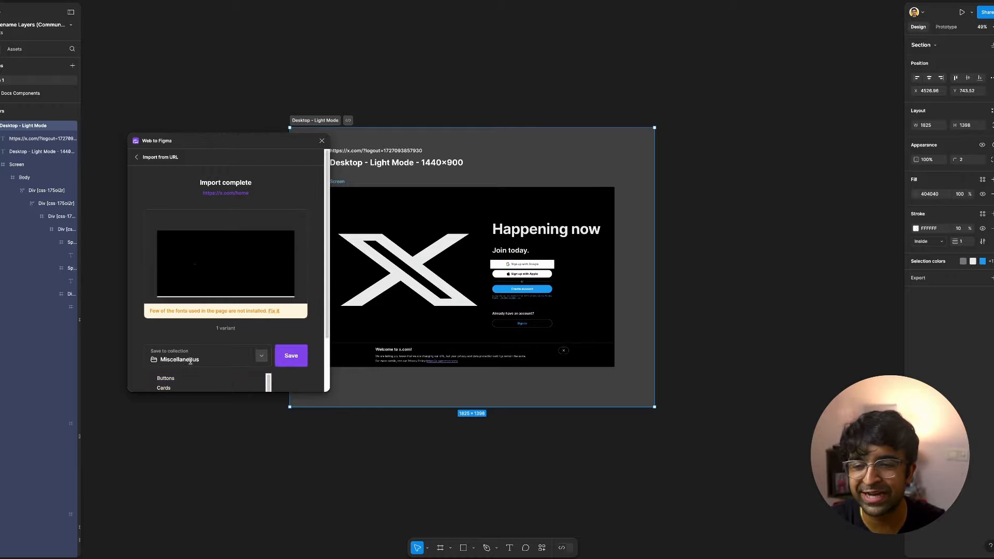
mouse_move(380, 174)
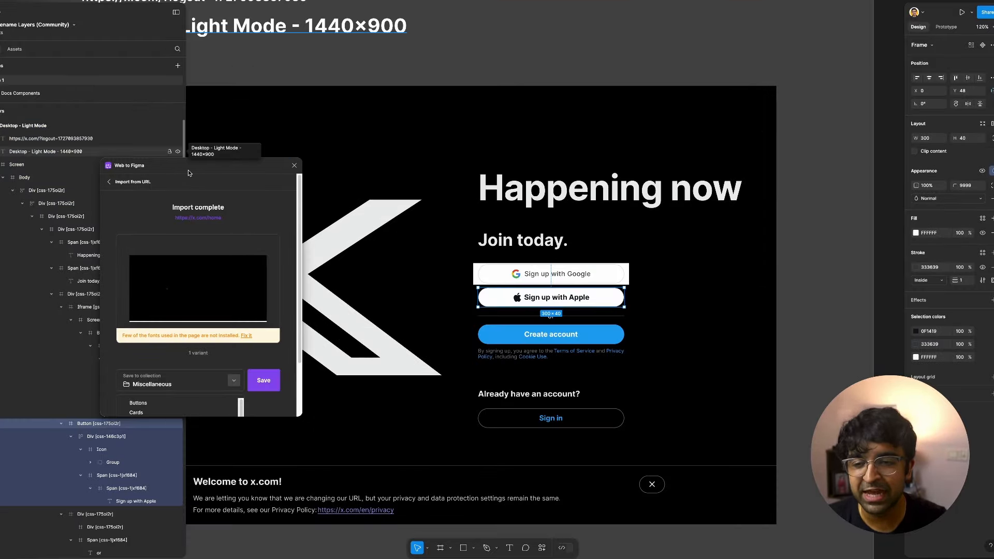
left_click_drag(146, 165, 286, 148)
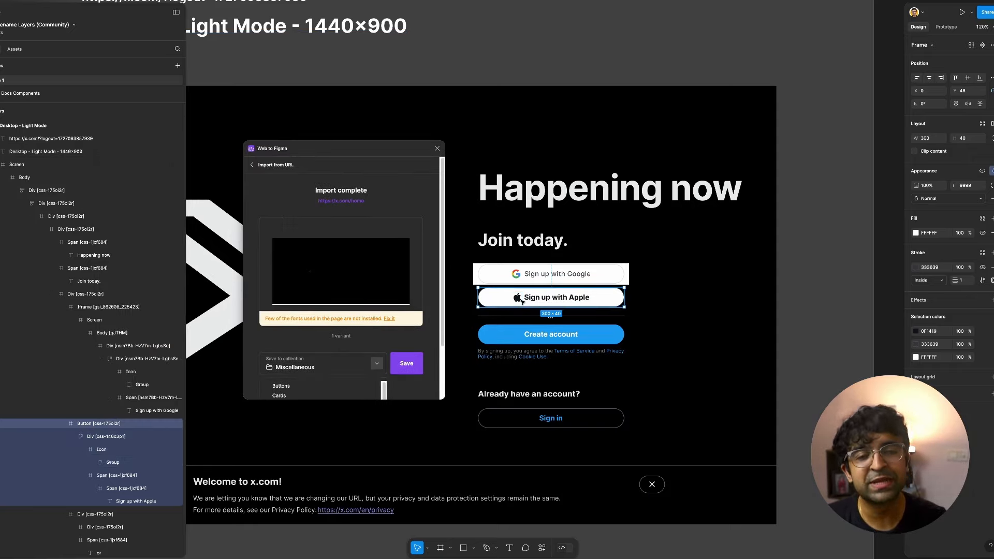
- Browse the Miscellaneous collection and the Inspirations library in Web to Figma
left_click(261, 165)
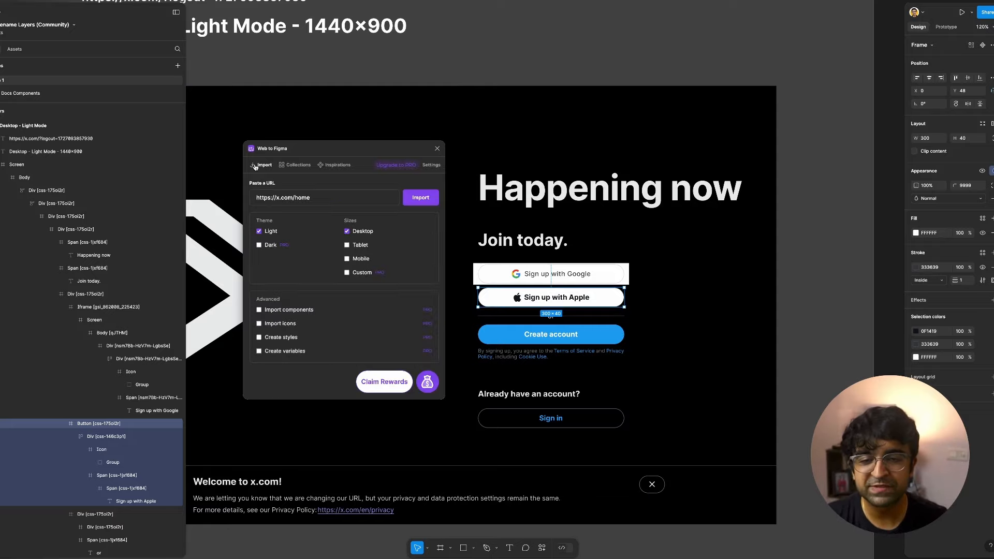
left_click(297, 165)
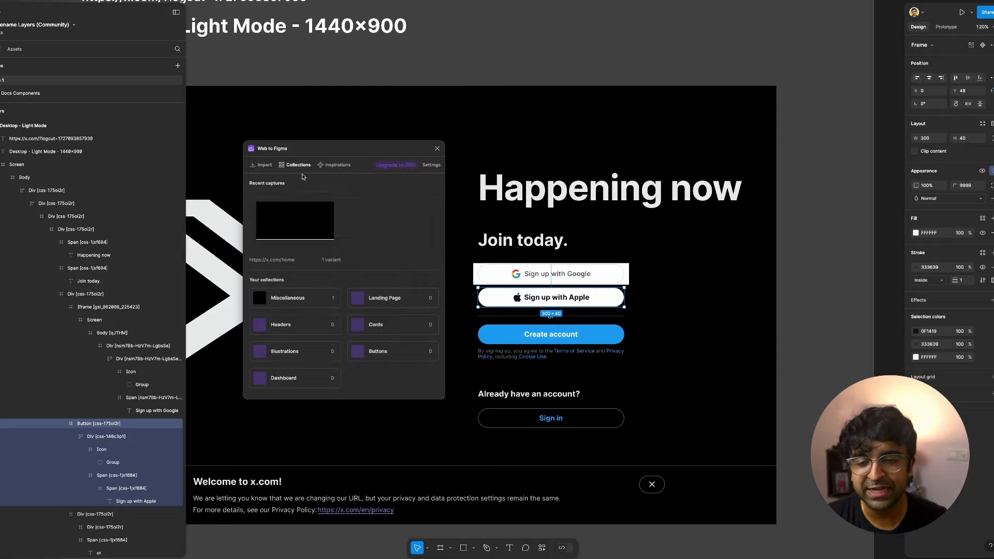
left_click(287, 297)
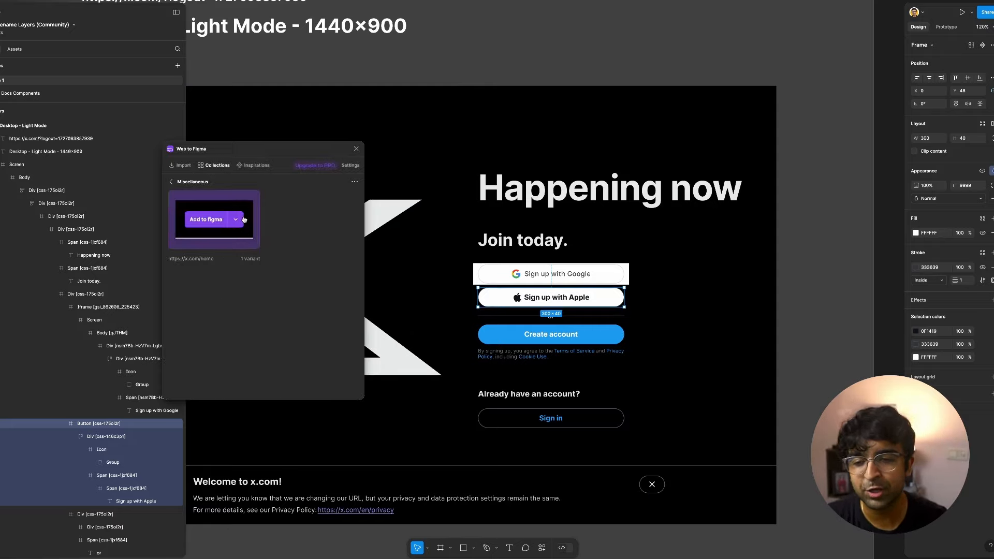
left_click(257, 166)
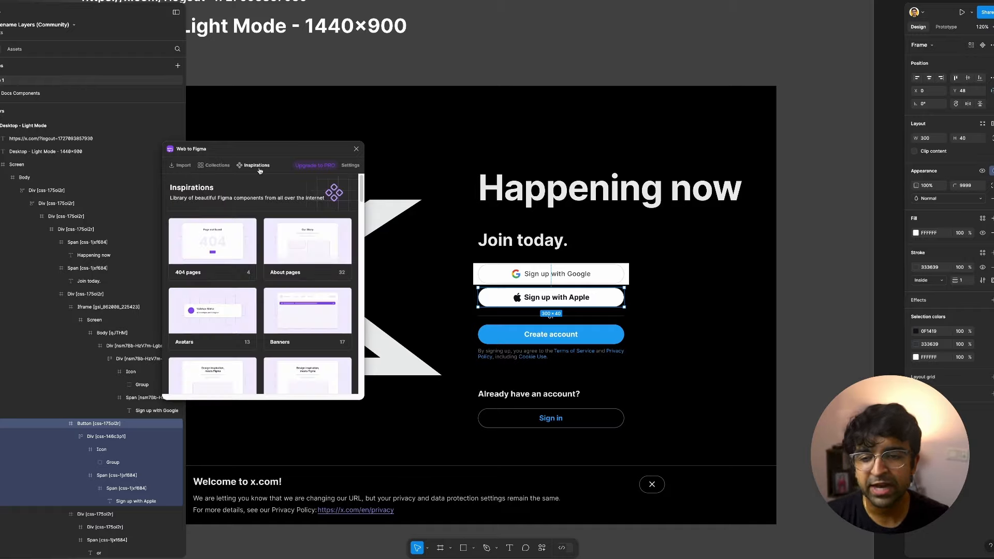
scroll("down", 3)
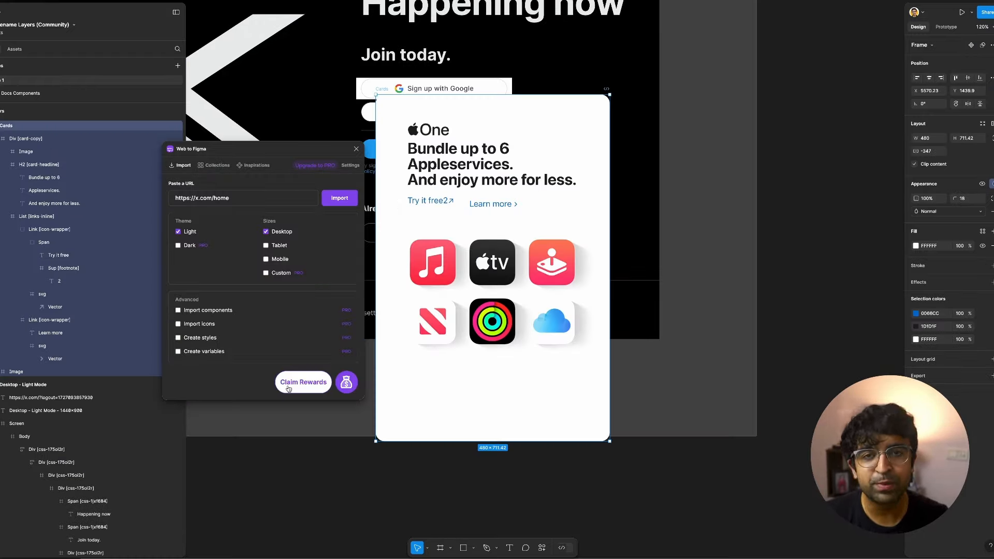
- View the Web to Figma Claim Rewards offer
left_click(304, 382)
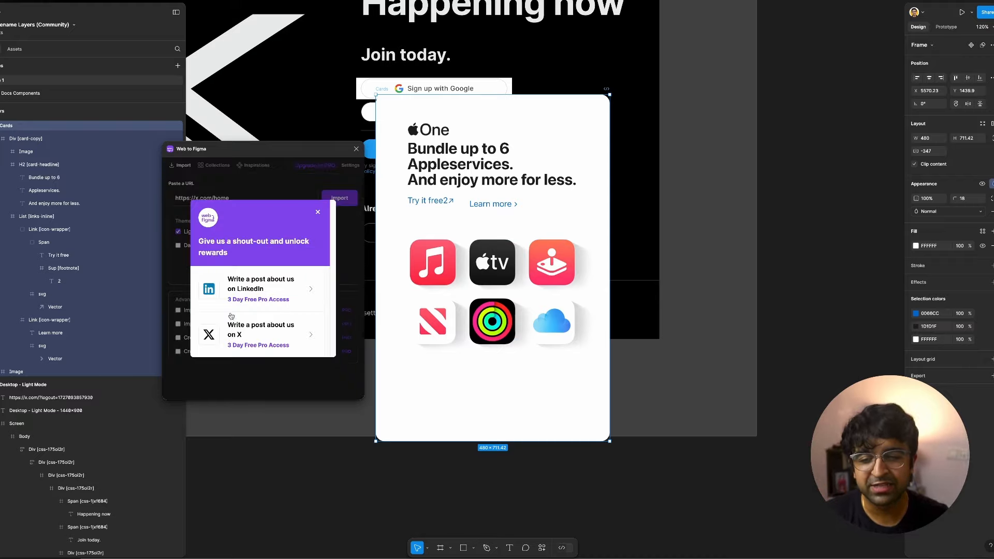
left_click(317, 211)
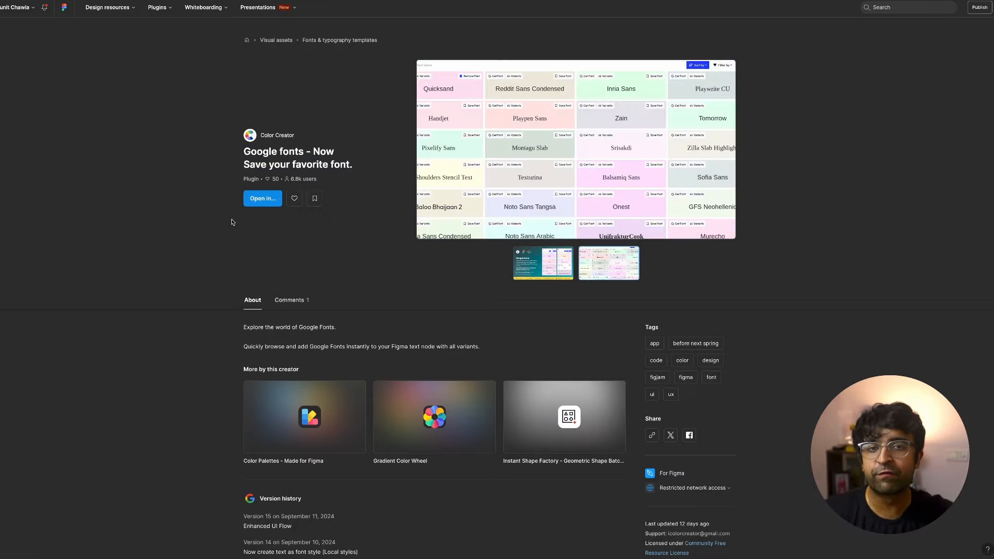
- Launch the Google fonts plugin in the design file via Open in…
left_click(262, 199)
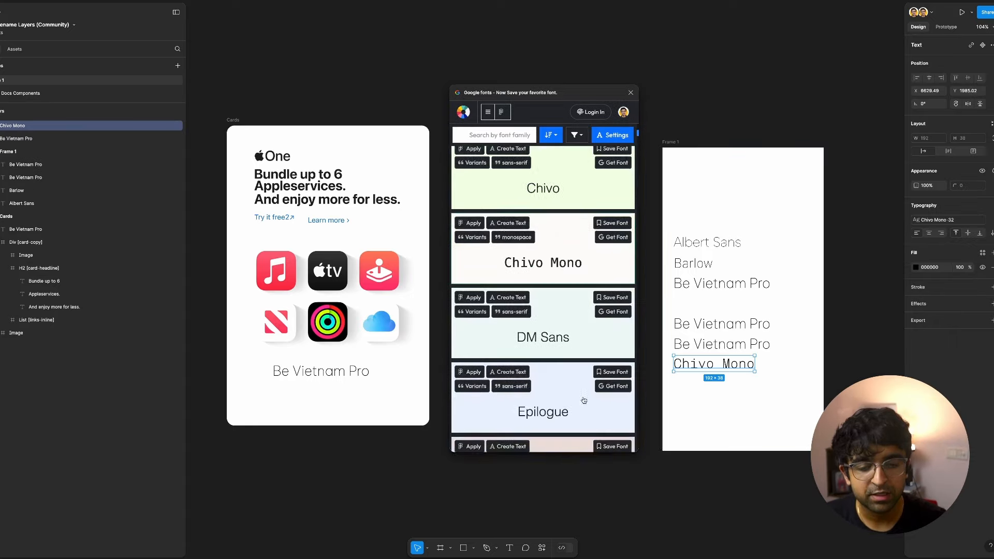
- Save the Exo font as a favourite and scroll through the creator's other plugins
scroll("down", 3)
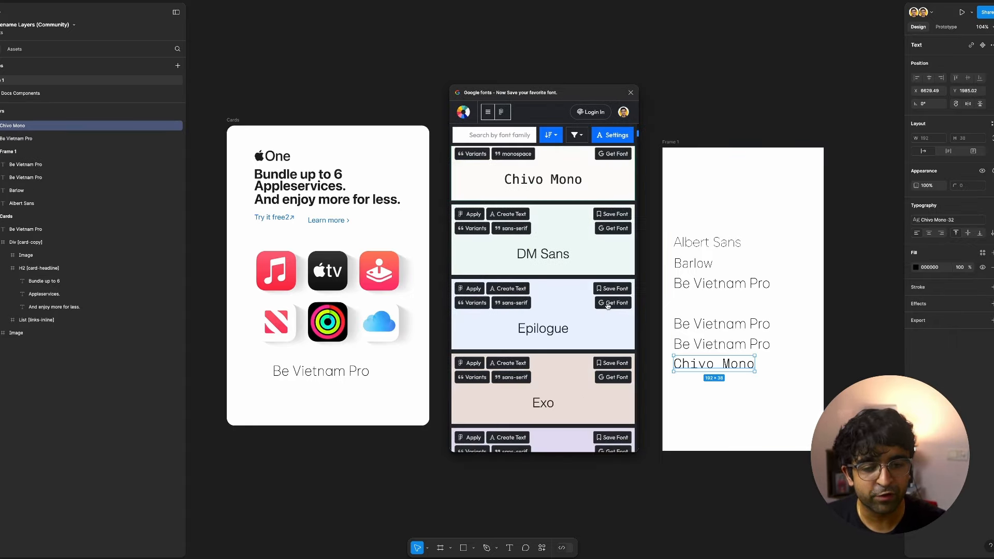
left_click(612, 302)
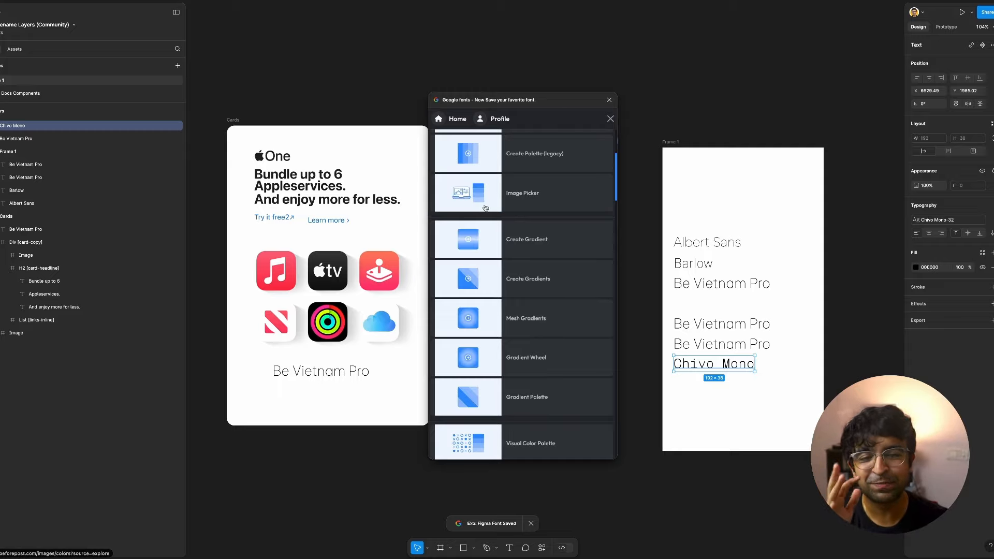
scroll("down", 3)
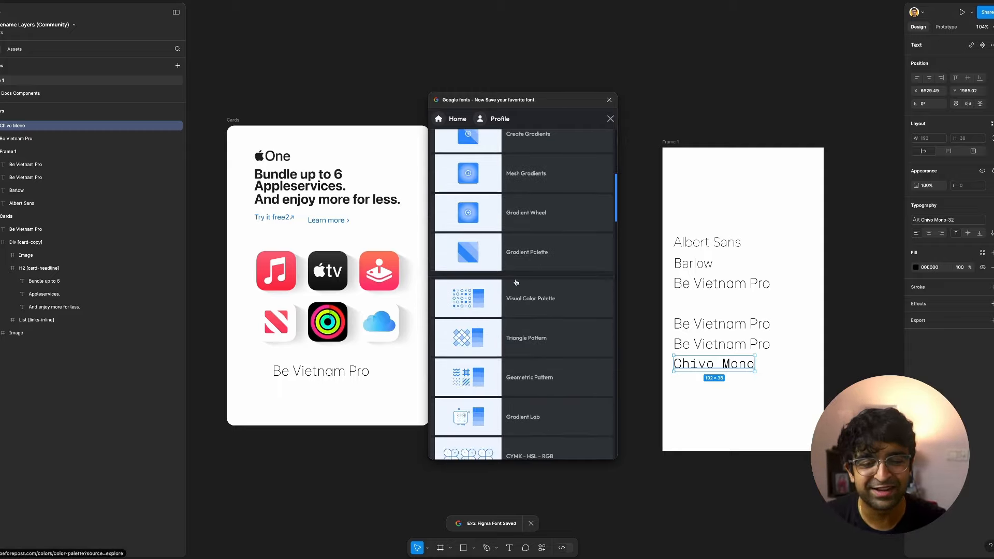
scroll("down", 3)
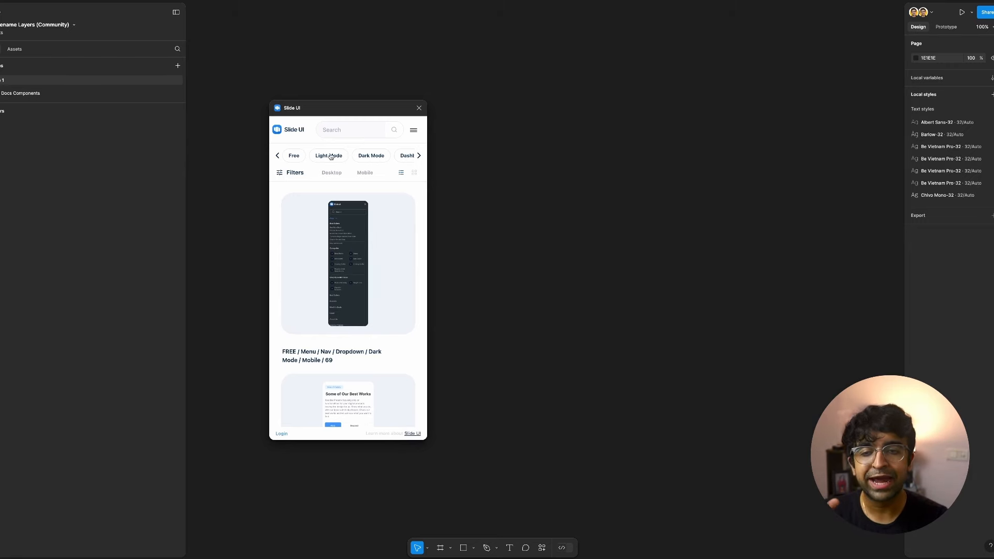
- Filter Slide UI to Free, Mobile, Menu and insert the dark mobile navigation bar
left_click(370, 155)
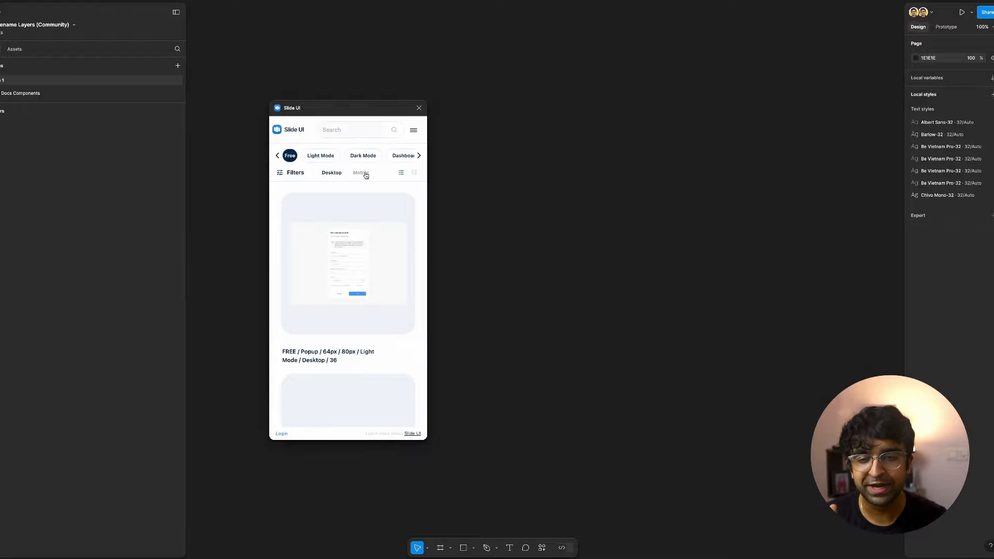
left_click(364, 173)
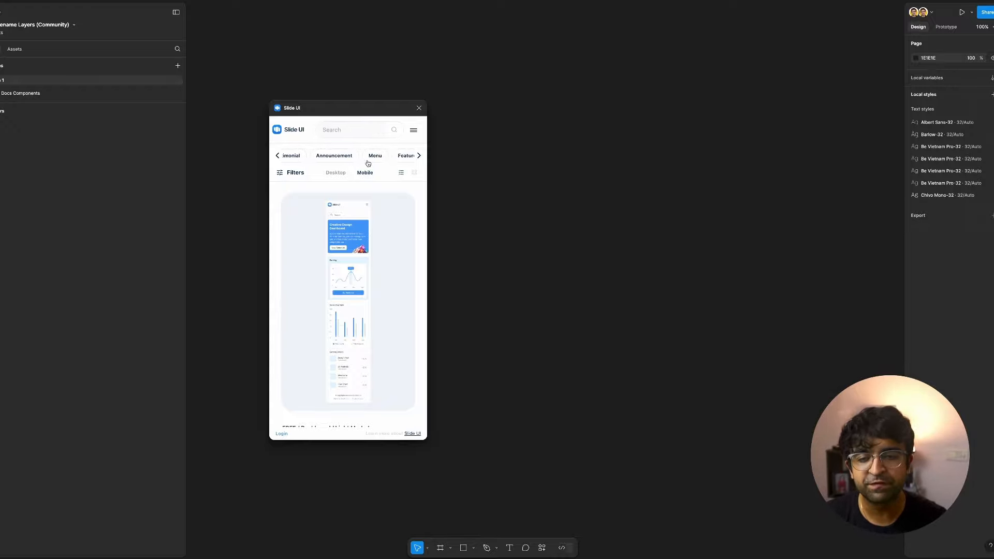
left_click(375, 156)
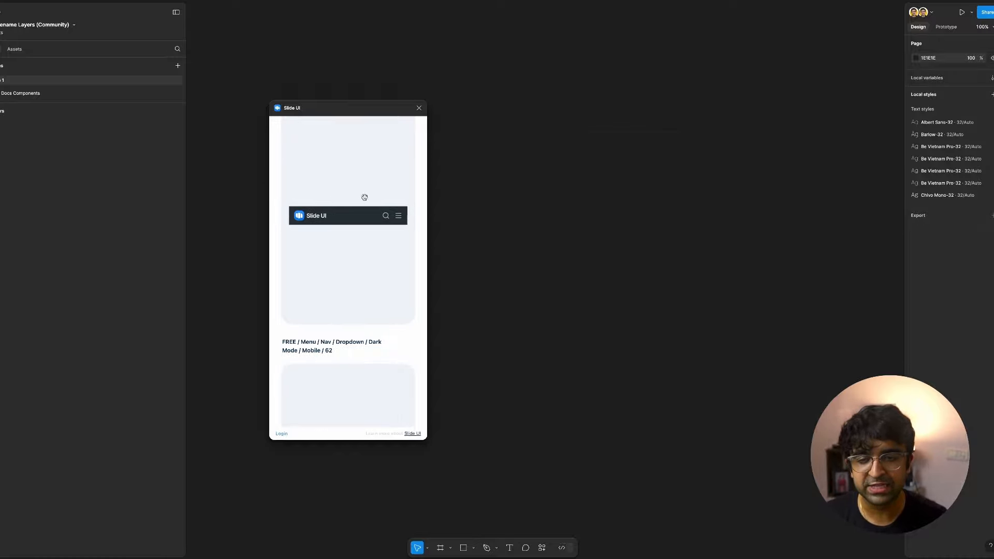
left_click(348, 215)
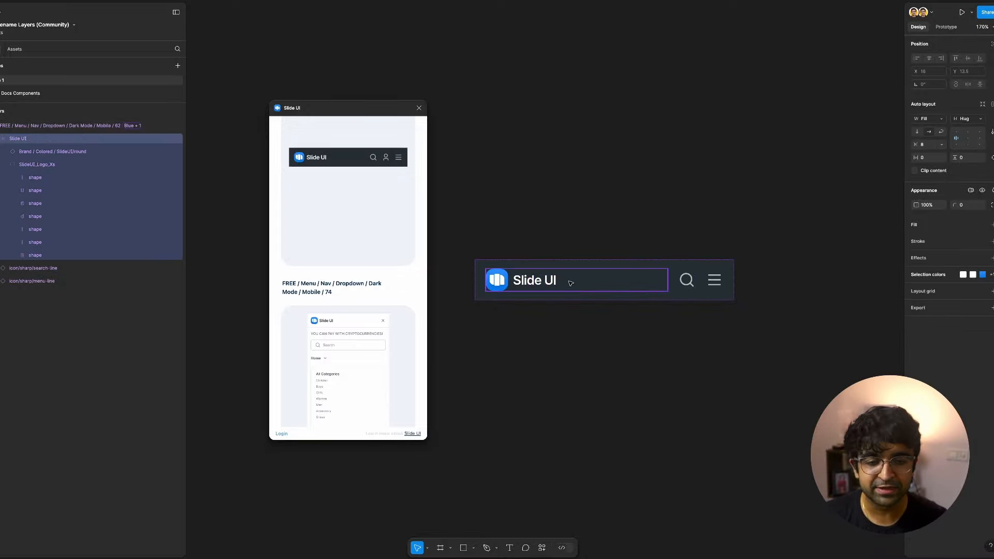
mouse_move(572, 280)
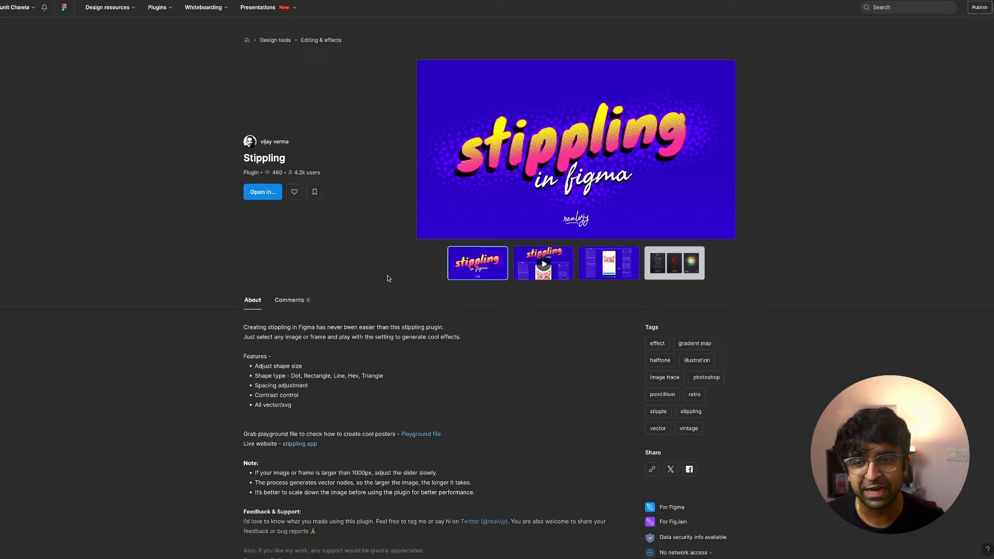
- Launch the Stippling plugin from its Community page into the design file
left_click(608, 262)
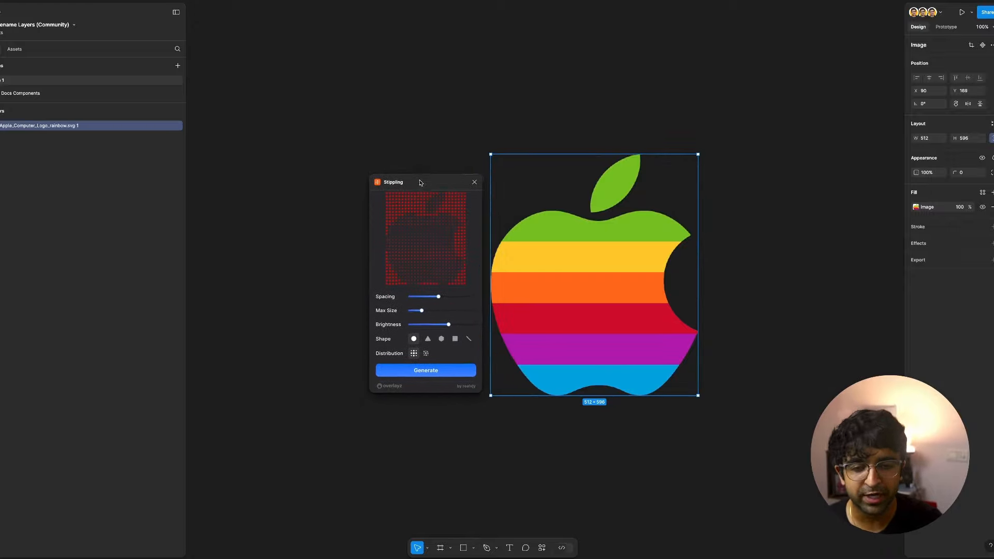
- Set medium spacing, larger max size and lower brightness in Stippling, then generate the stippled Apple logo
left_click_drag(437, 297, 448, 297)
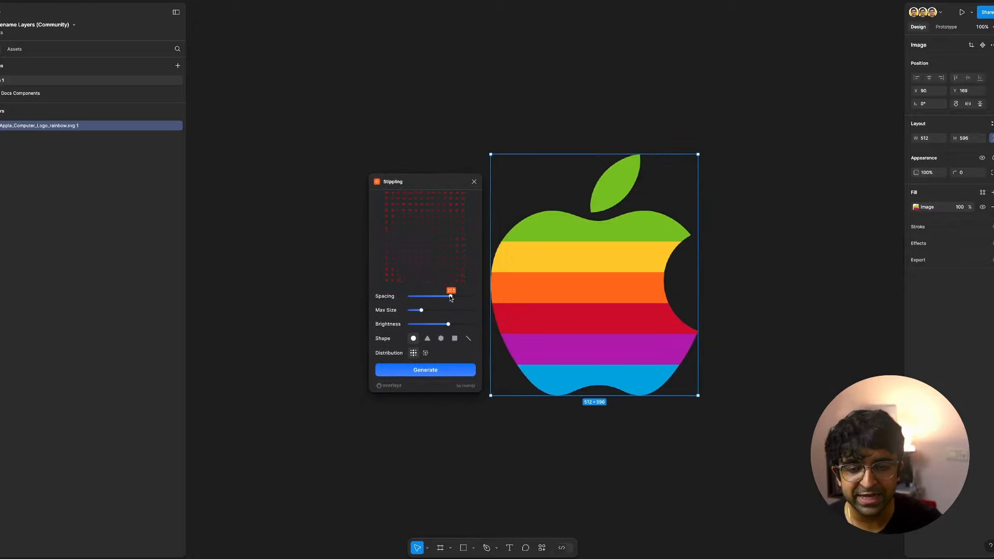
left_click_drag(450, 296, 415, 296)
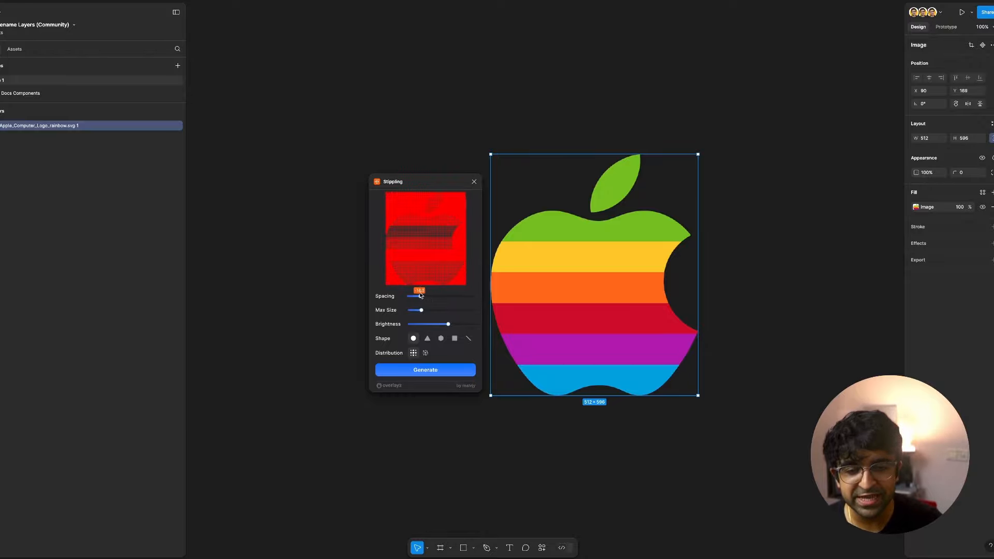
left_click_drag(418, 296, 436, 296)
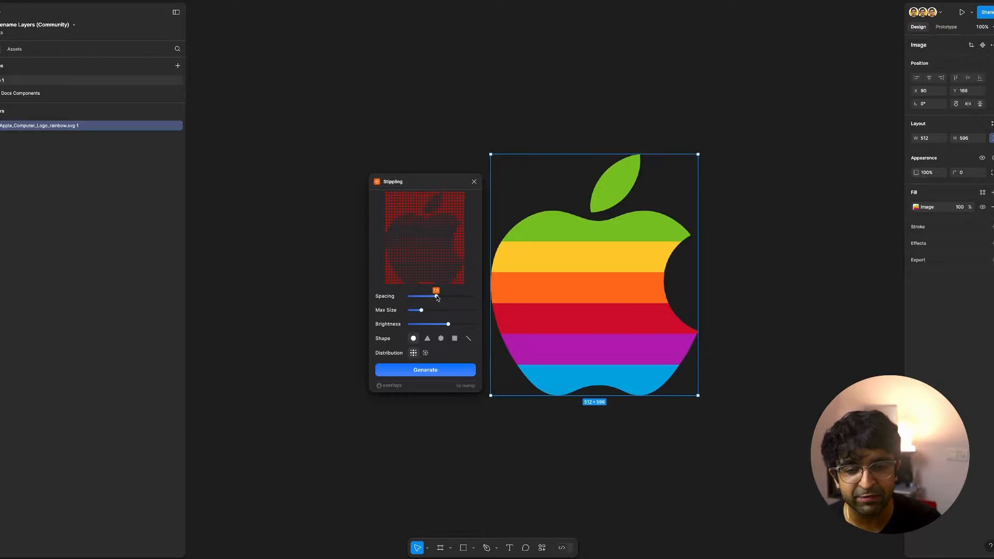
left_click_drag(415, 309, 463, 310)
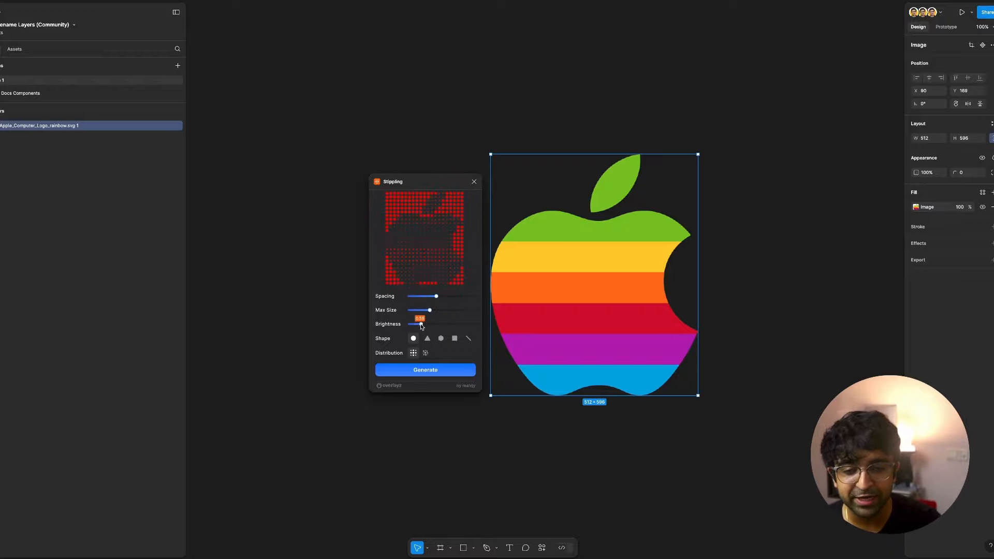
left_click_drag(418, 324, 457, 324)
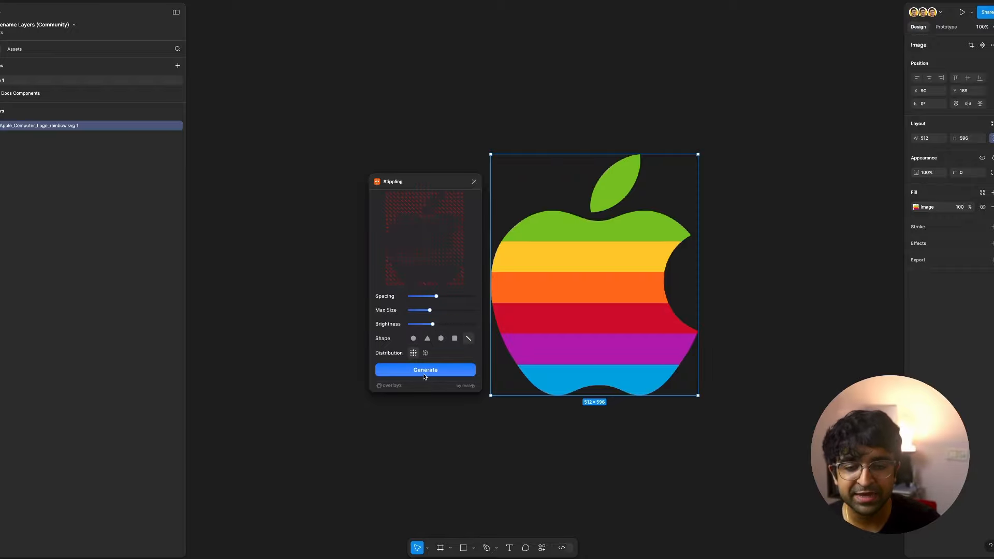
left_click(424, 370)
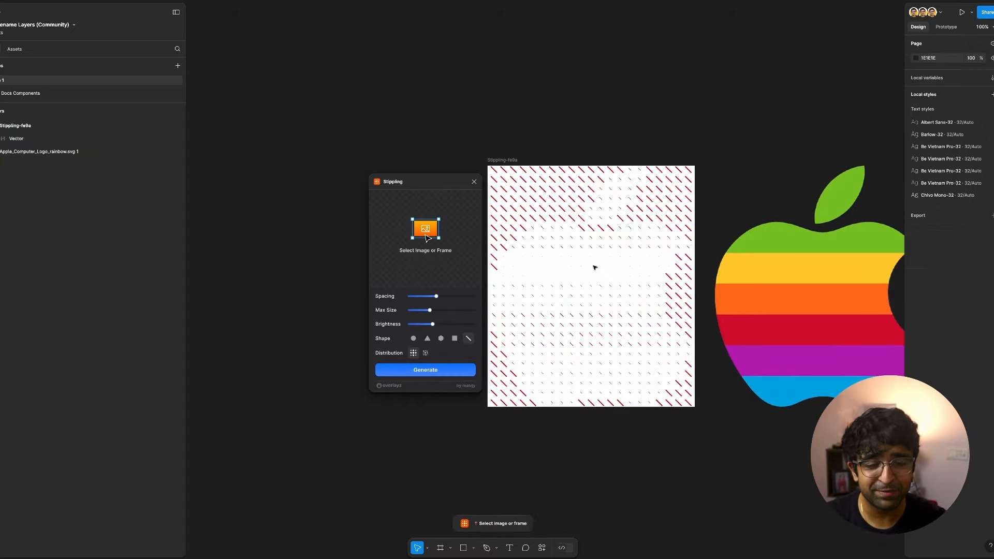
left_click(809, 285)
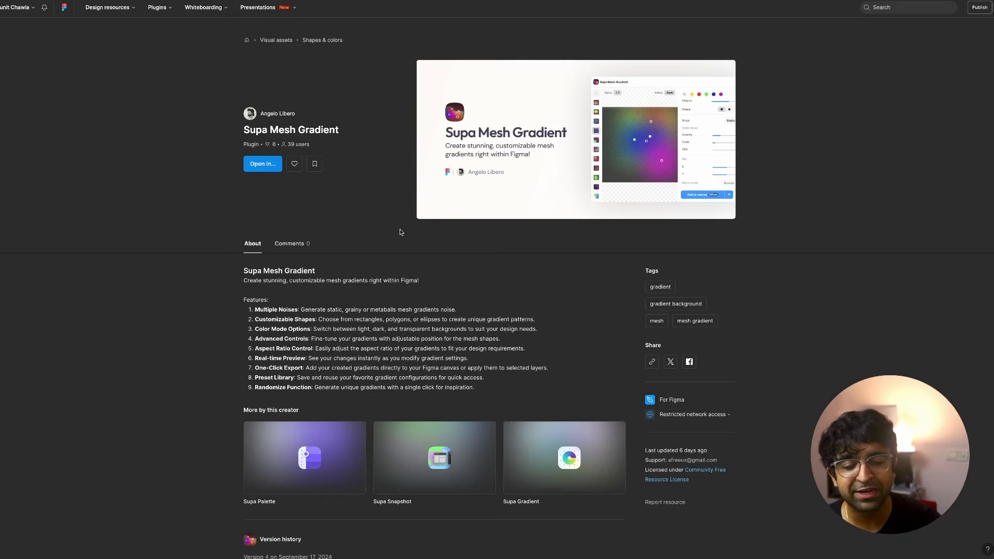
- Run the Supa Mesh Gradient plugin from its Community page in the file
scroll("down", 3)
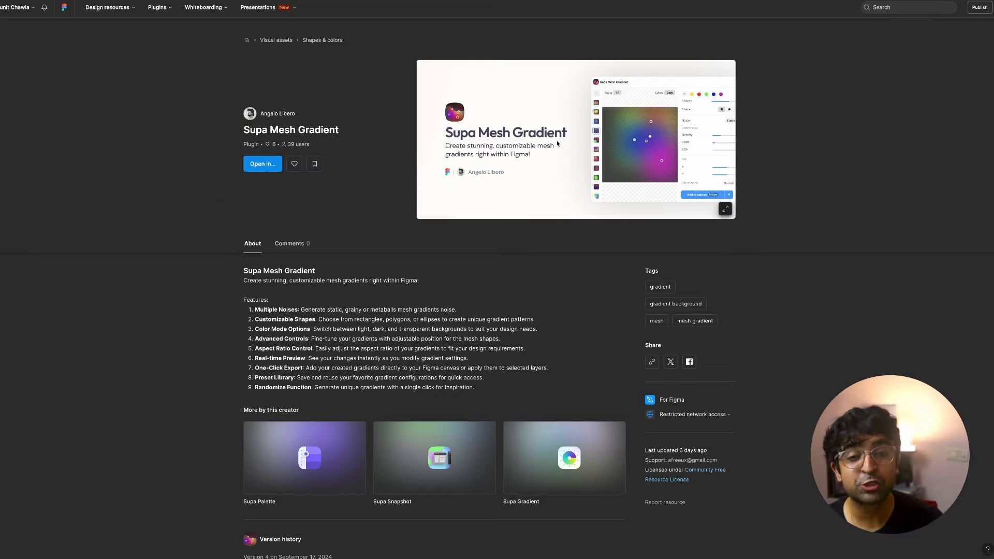
left_click(262, 163)
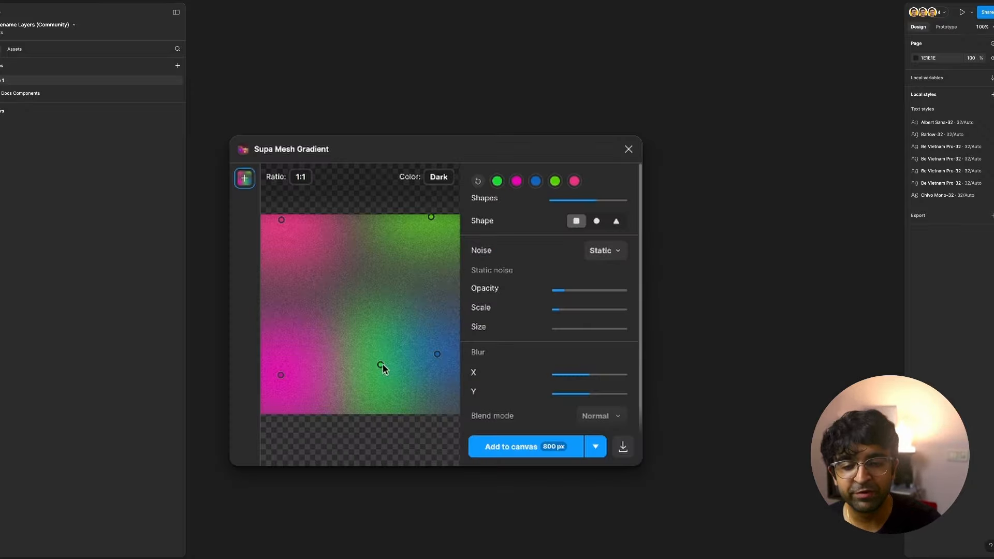
- Keep the dark colour mode, build the gradient from triangles and adjust the shape count
left_click(437, 177)
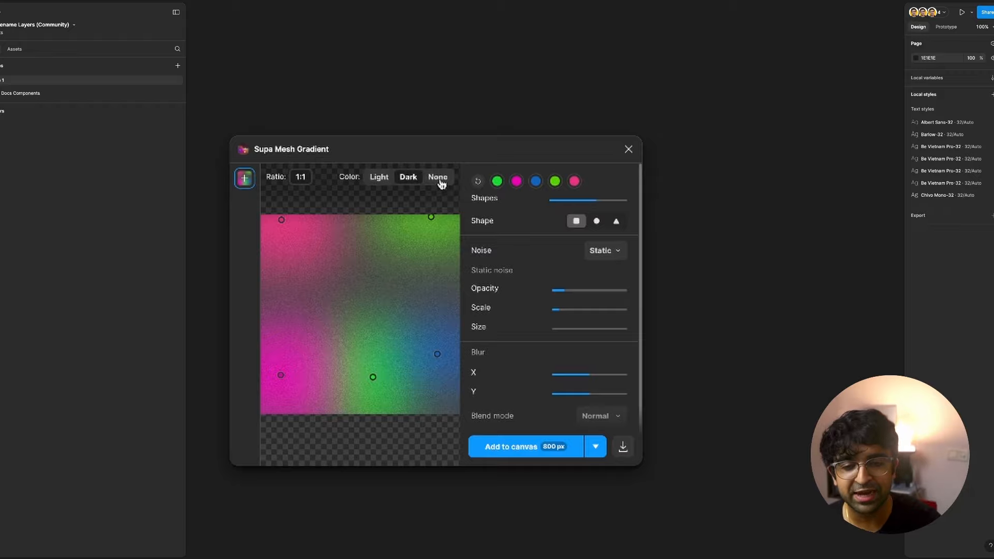
left_click(379, 176)
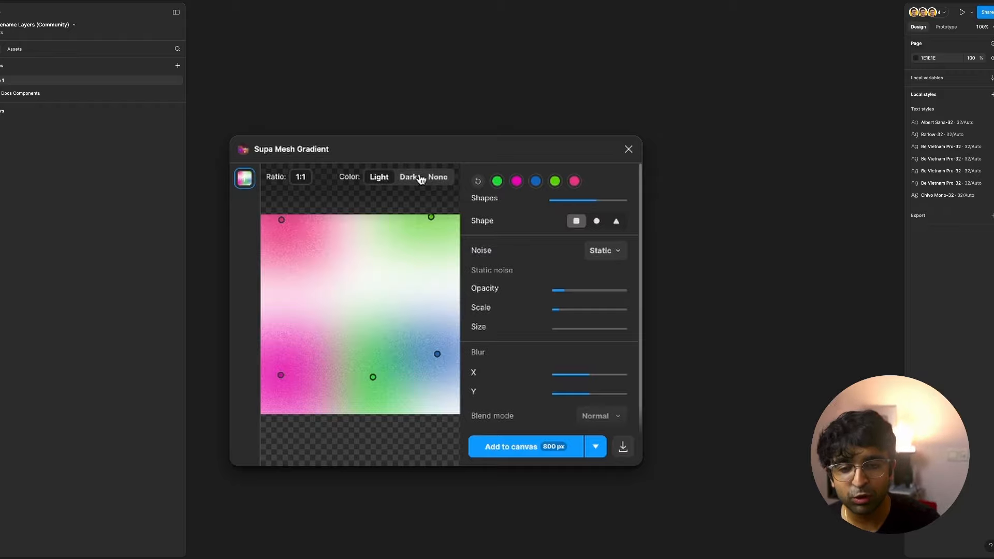
left_click(406, 177)
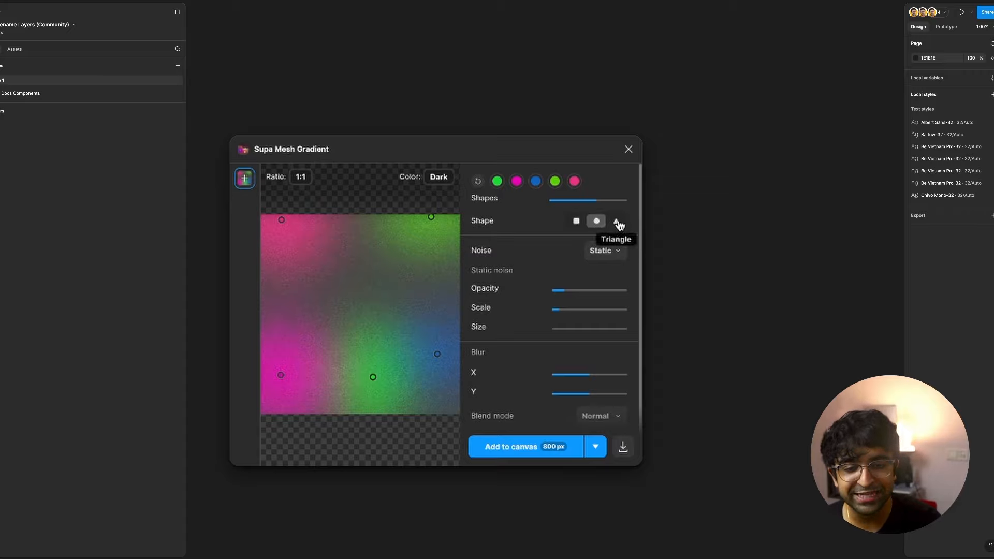
left_click(595, 221)
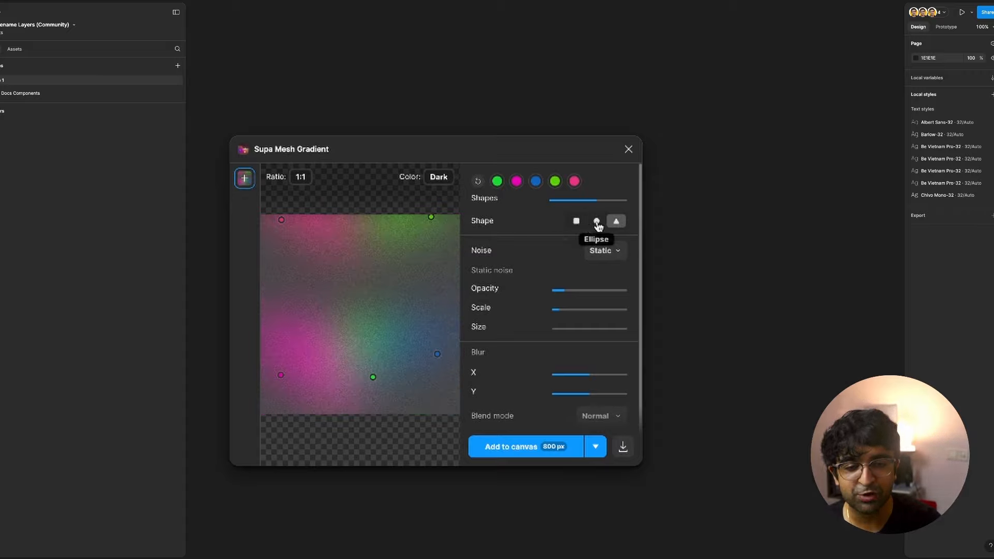
left_click(574, 221)
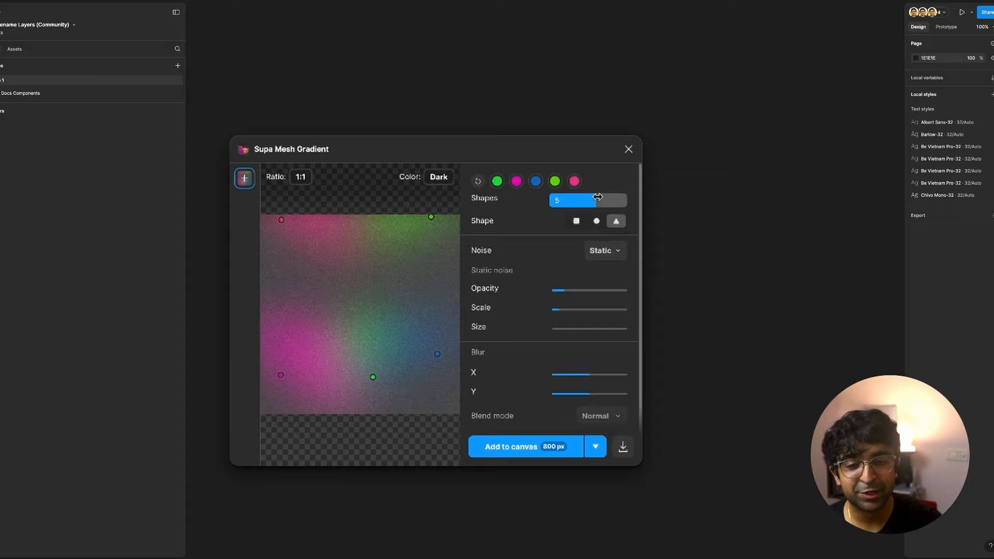
left_click_drag(597, 199, 573, 200)
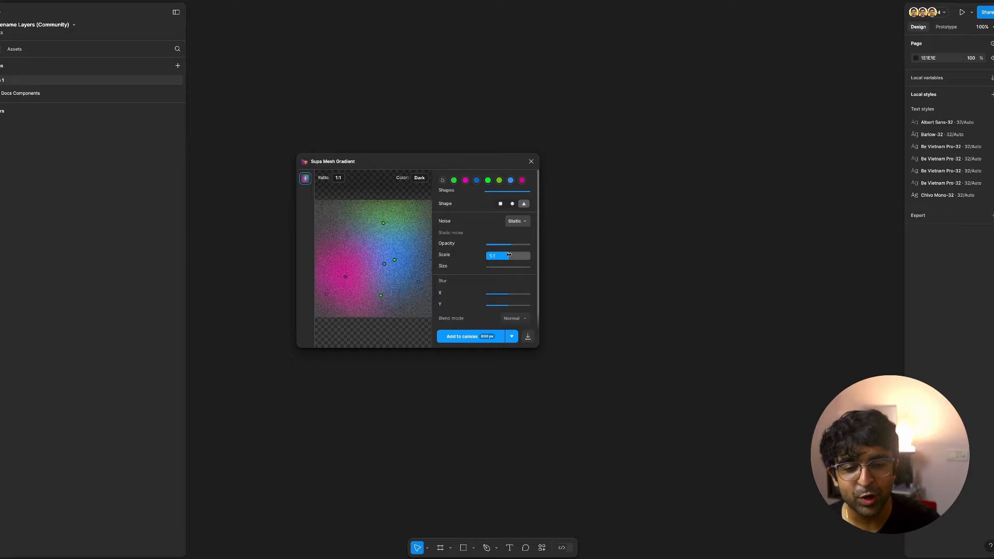
- Adjust the noise scale and add the gradient to the canvas as an 800×800 image
left_click(510, 336)
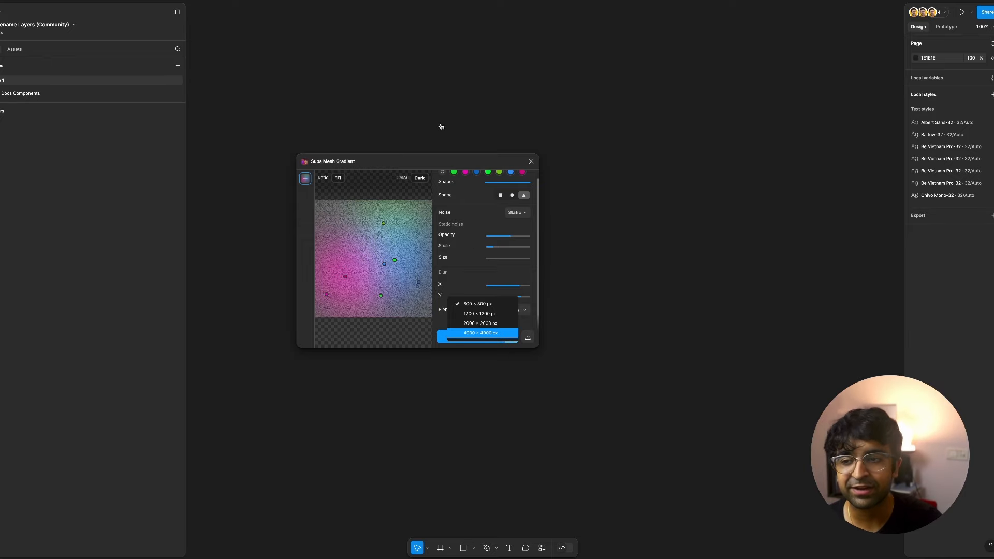
left_click(479, 332)
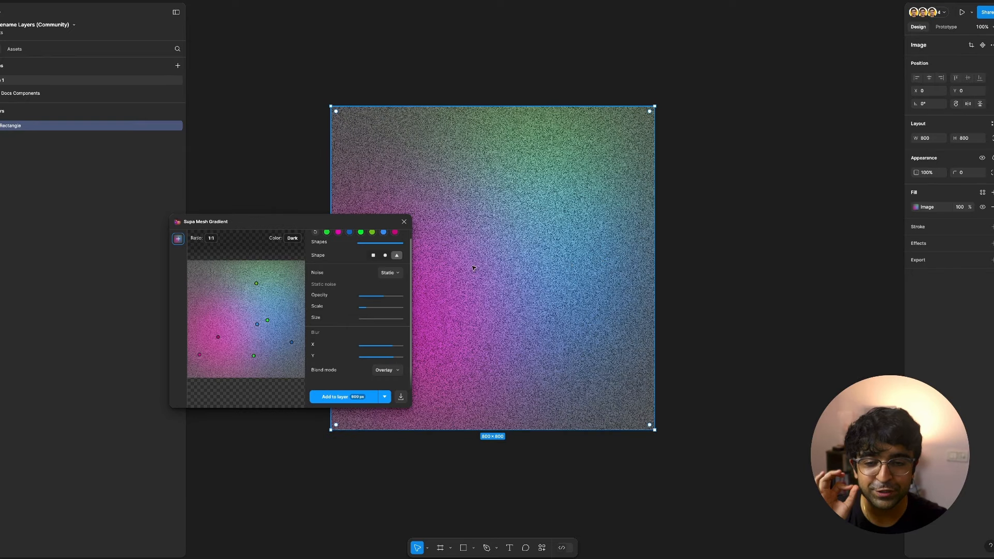
left_click_drag(205, 222, 275, 176)
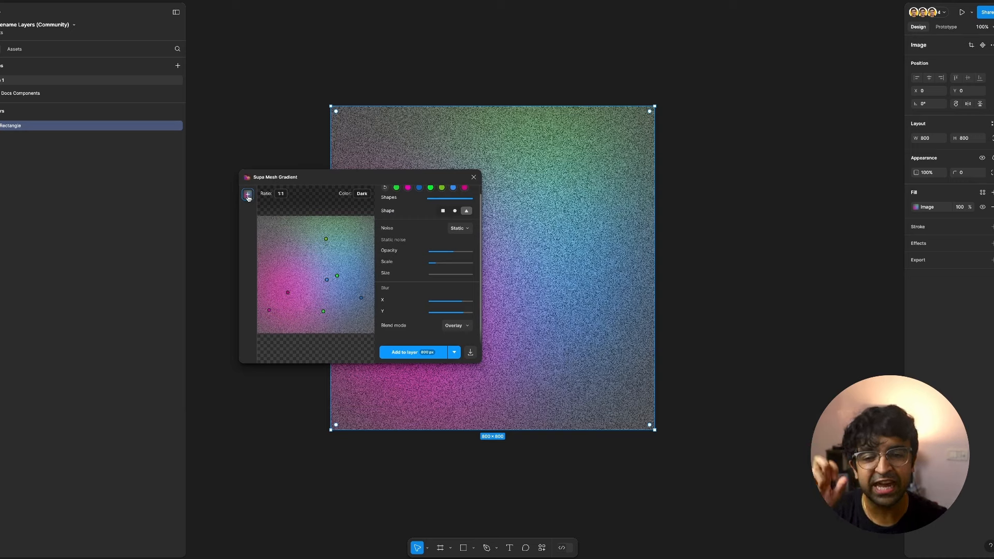
left_click(248, 194)
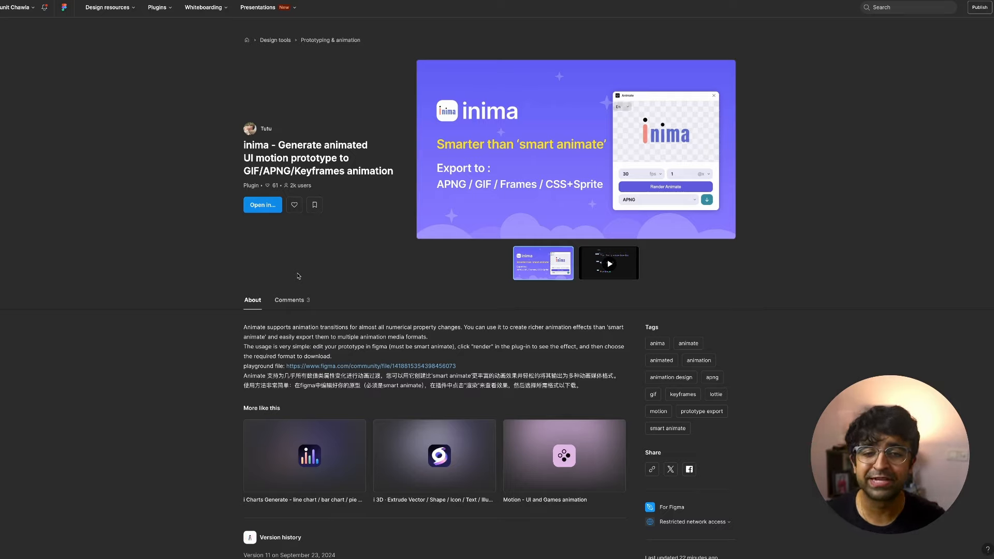
mouse_move(549, 156)
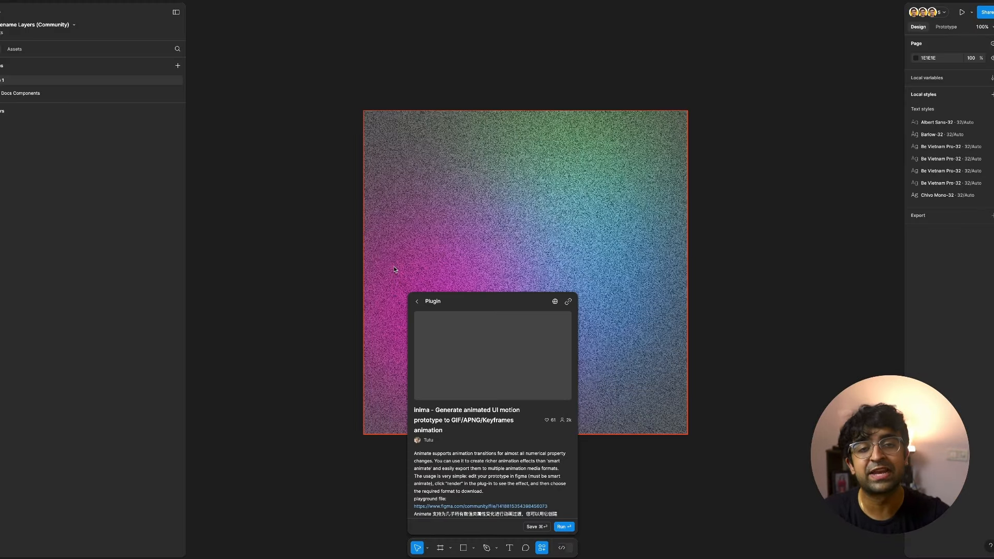
- Run the inima plugin from its details panel
left_click(560, 526)
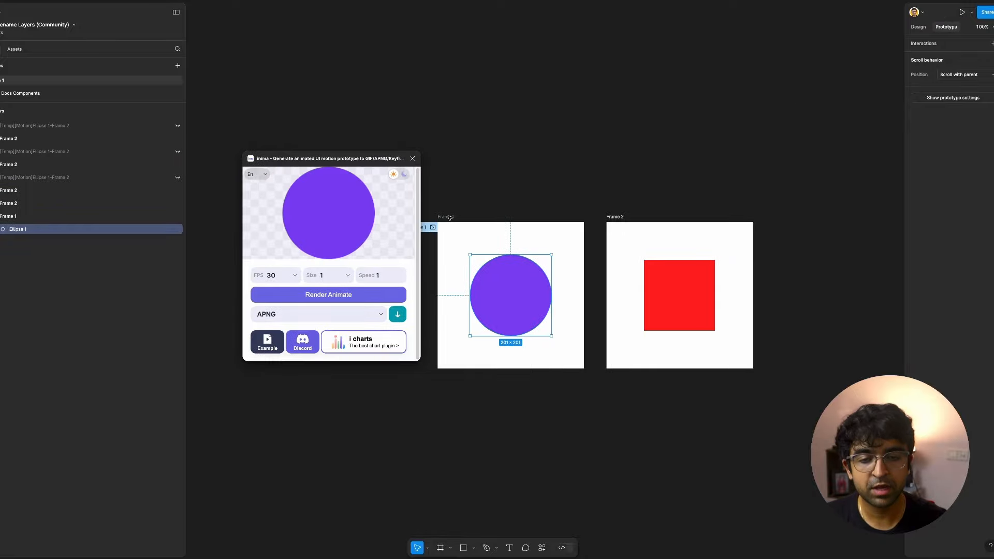
- Set Frame 1's interaction to Frame 2 to trigger After delay with Smart animate
left_click(445, 217)
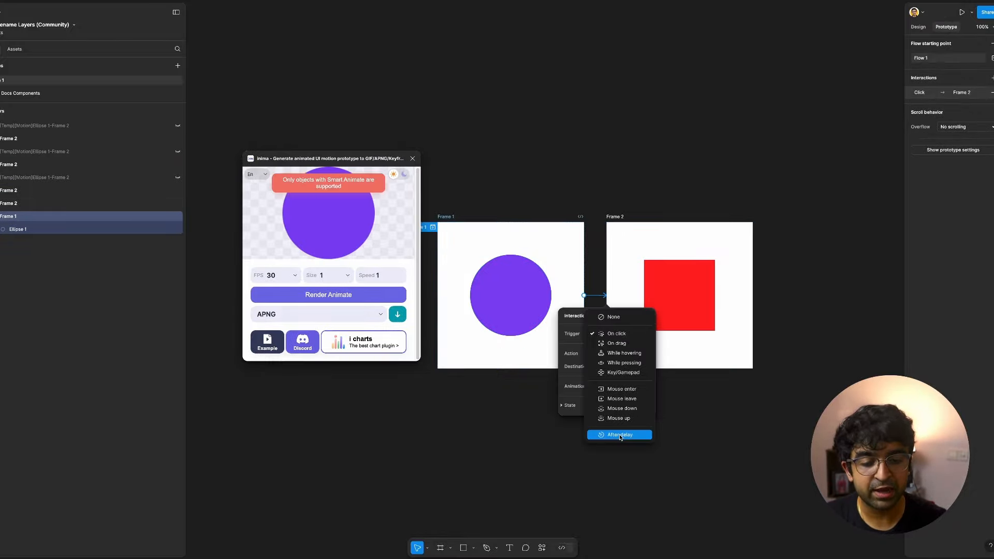
left_click(619, 434)
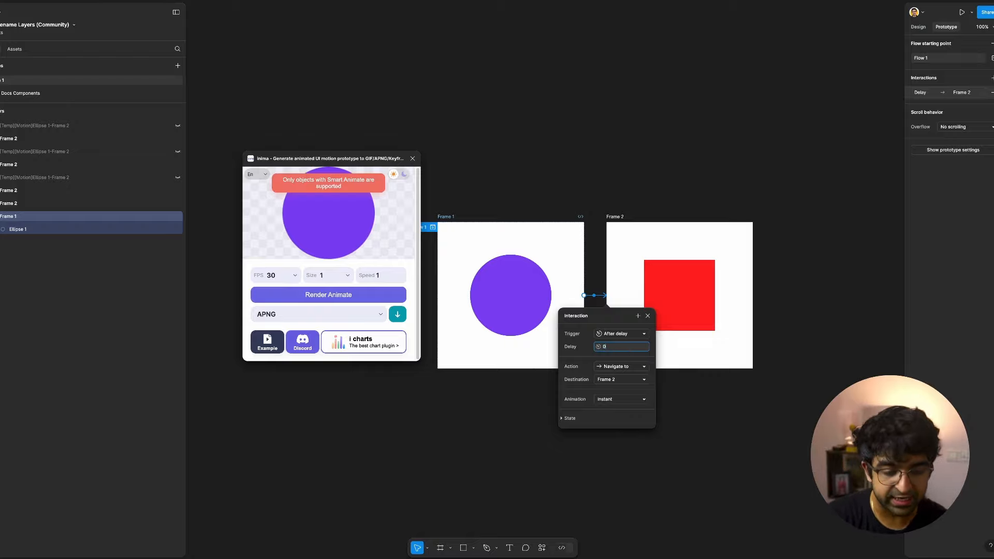
left_click(620, 398)
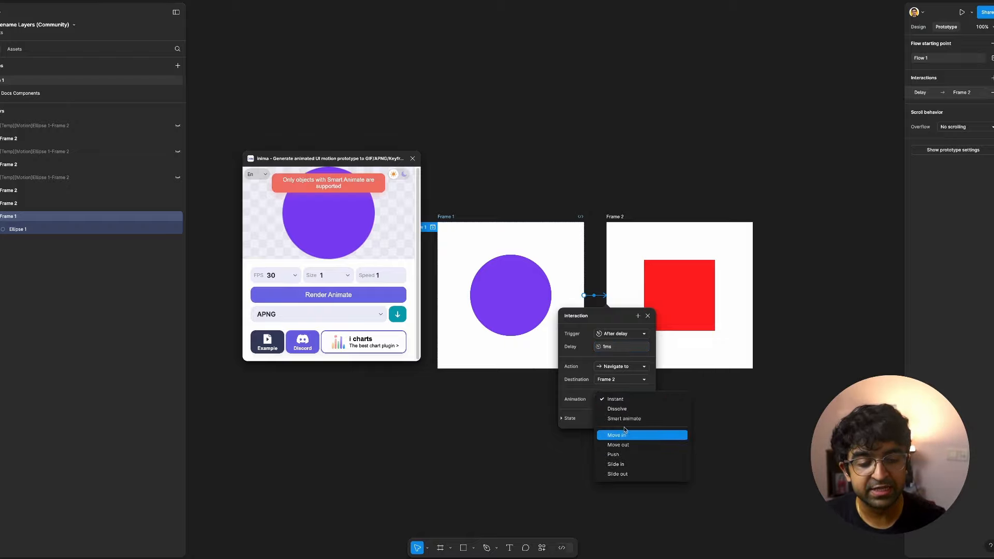
left_click(623, 419)
type("0.5")
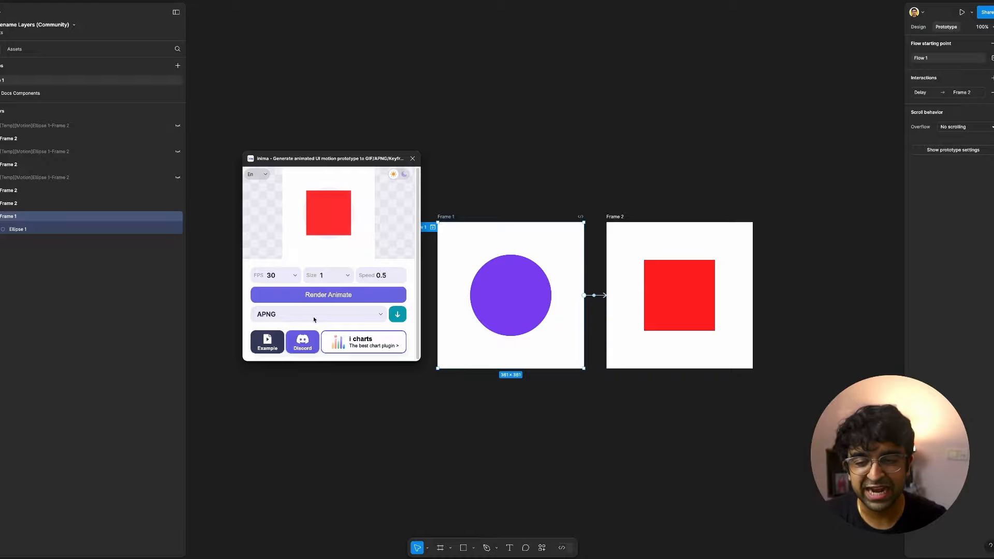
mouse_move(275, 327)
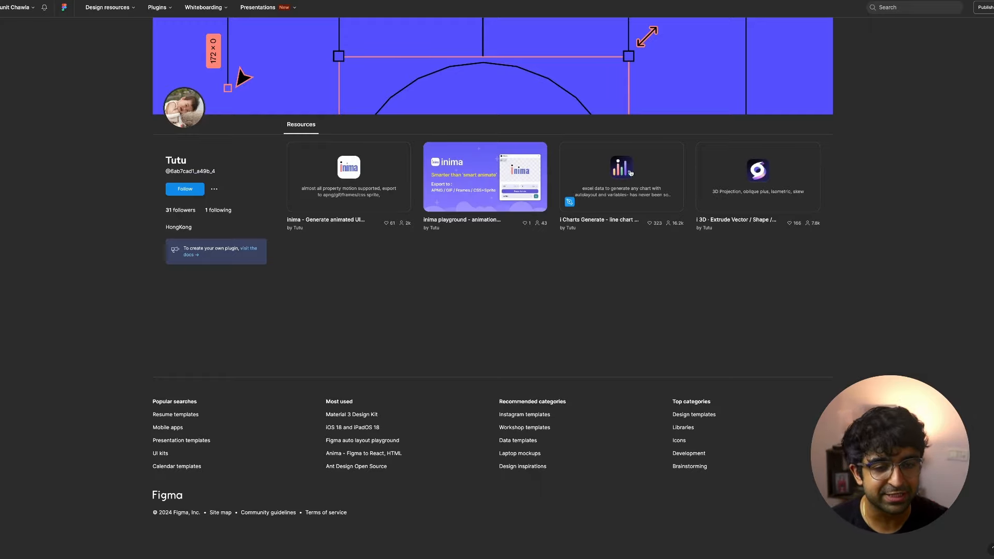
- Open the i Charts Generate plugin page and view another preview image
left_click(620, 176)
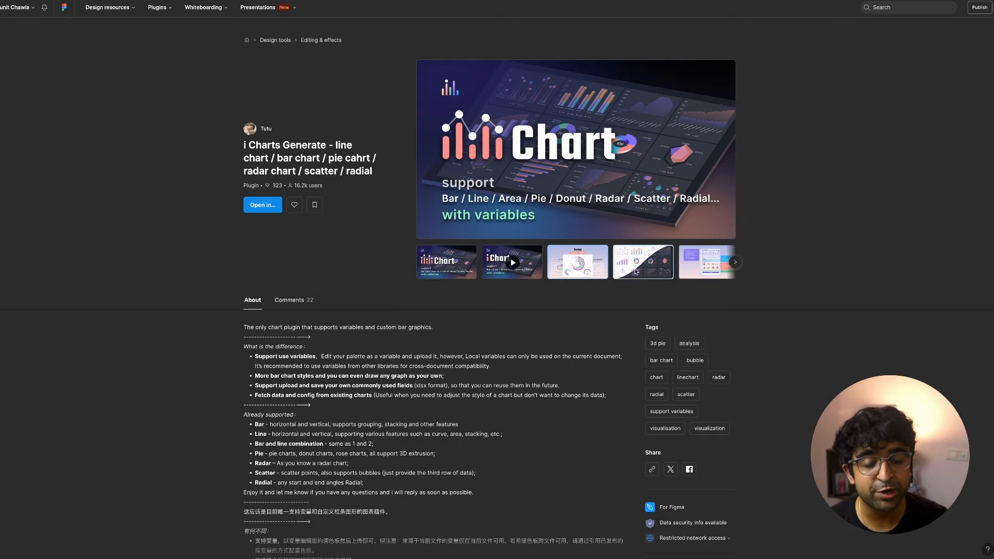
left_click(642, 261)
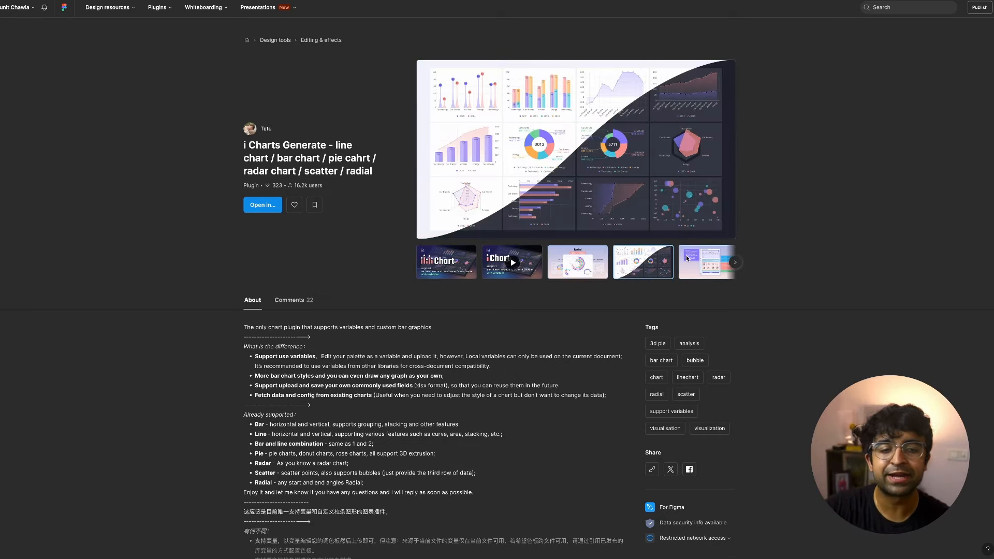